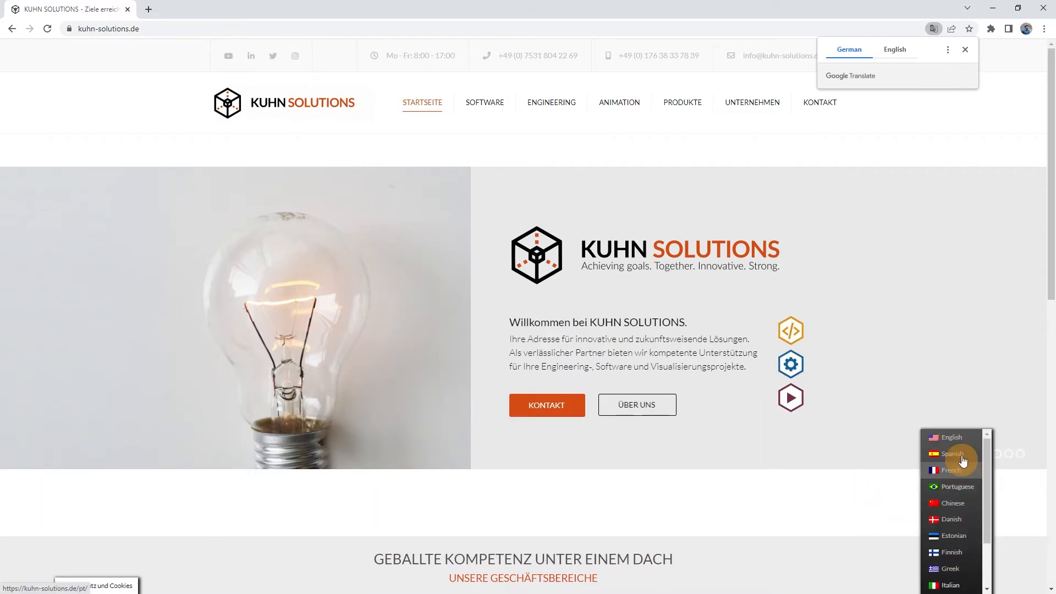
- Switch the Kuhn Solutions website language from German to English
click(951, 437)
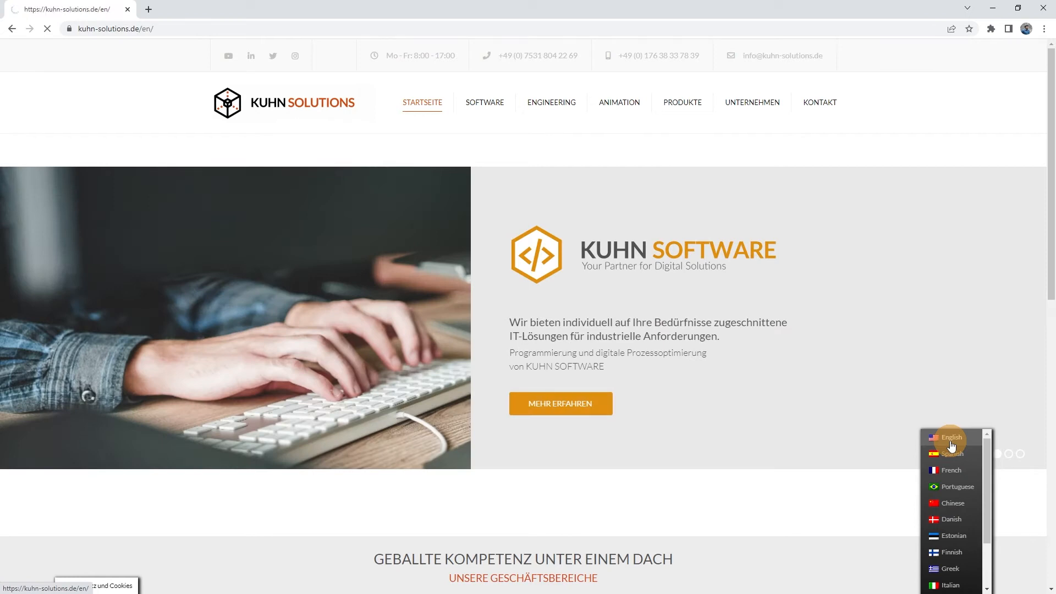
click(951, 437)
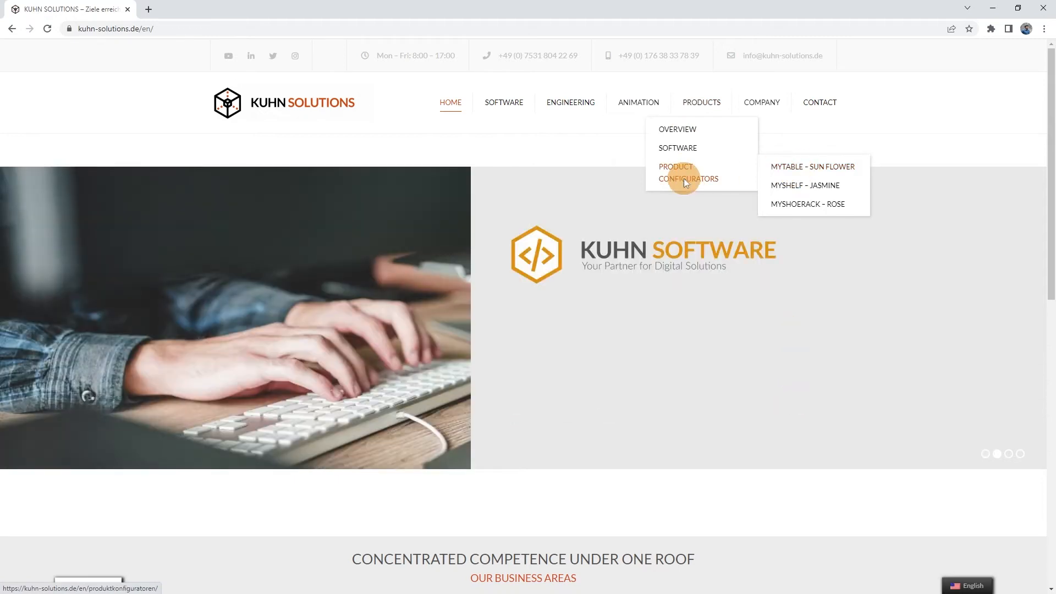
- Go to Products > Product Configurators and open the MyTable Configurator details page
click(688, 172)
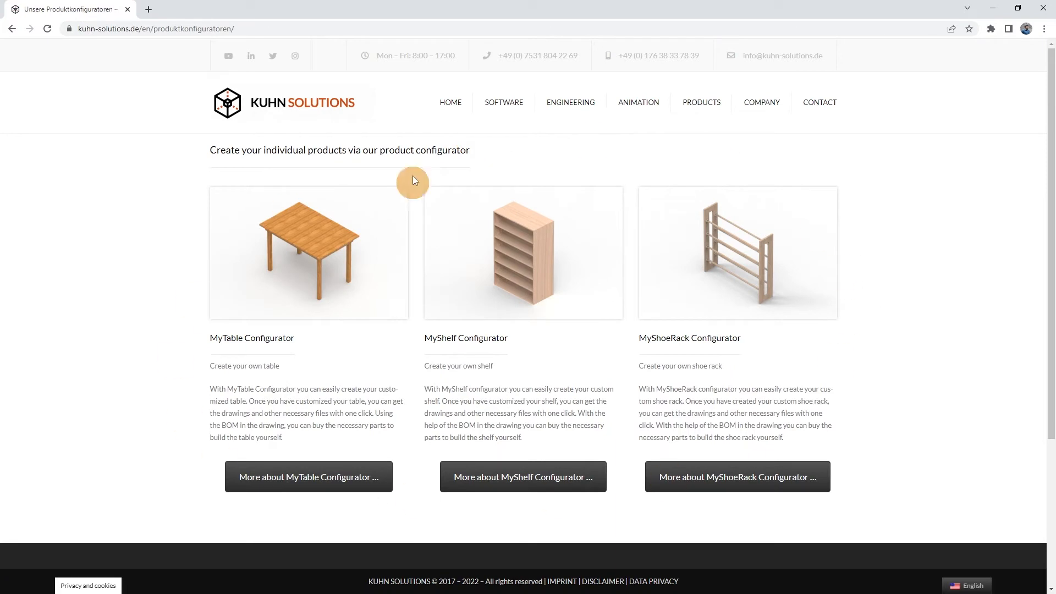
mouse_move(352, 477)
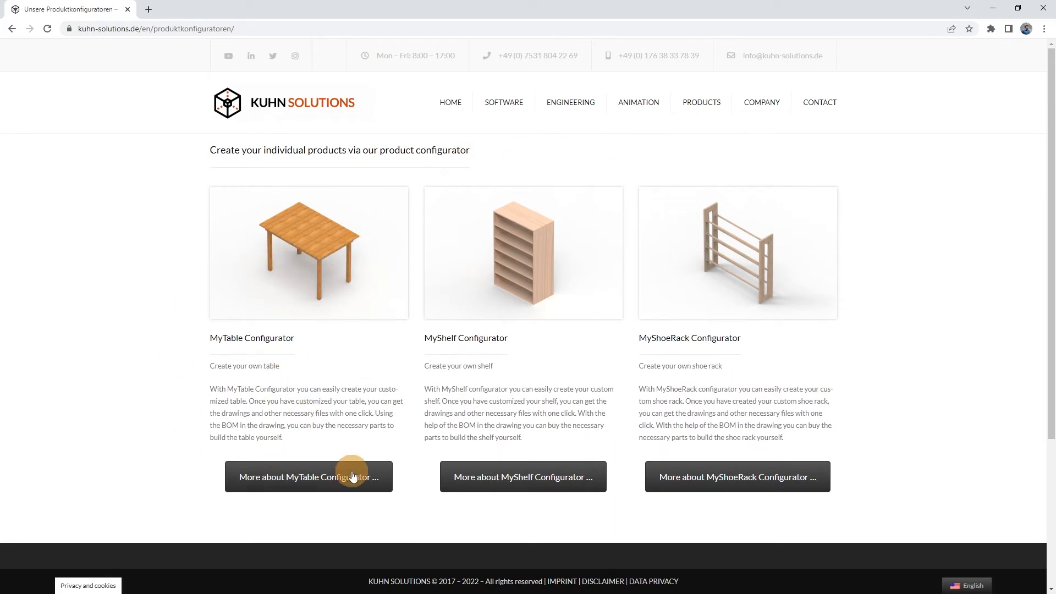
mouse_move(302, 486)
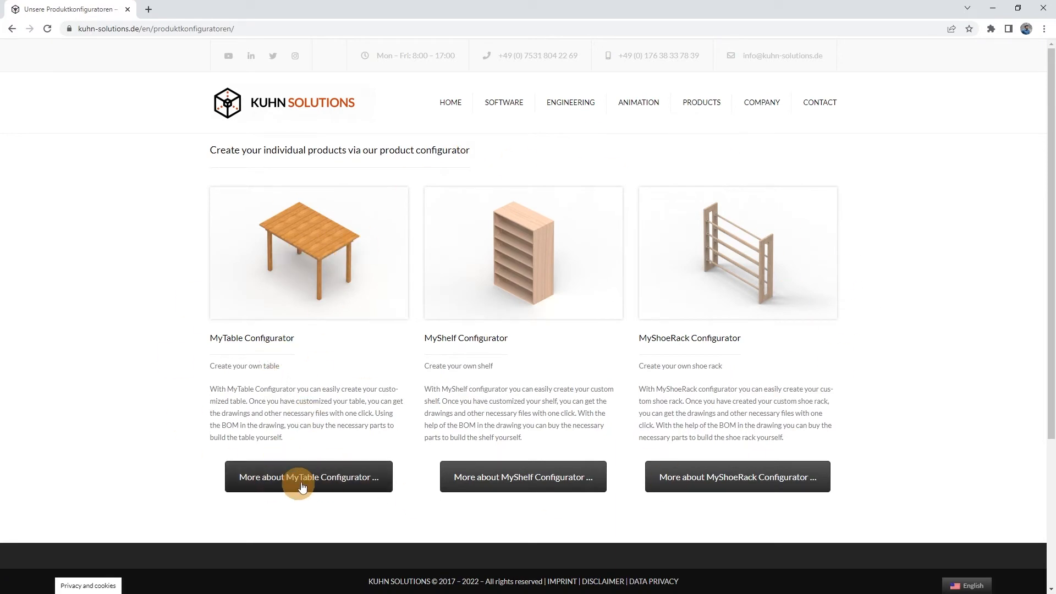
click(308, 476)
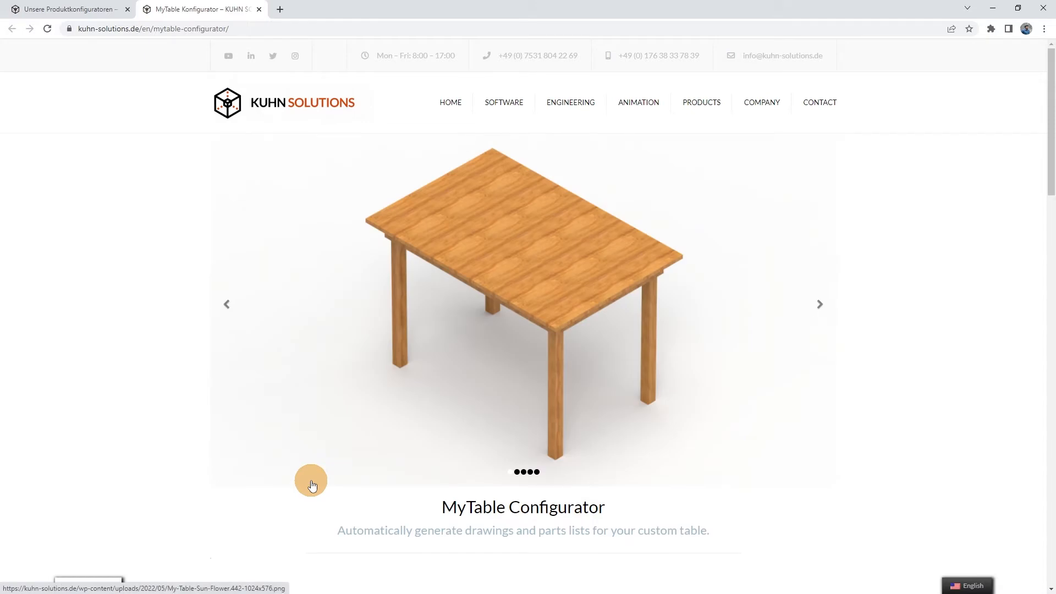
mouse_move(710, 358)
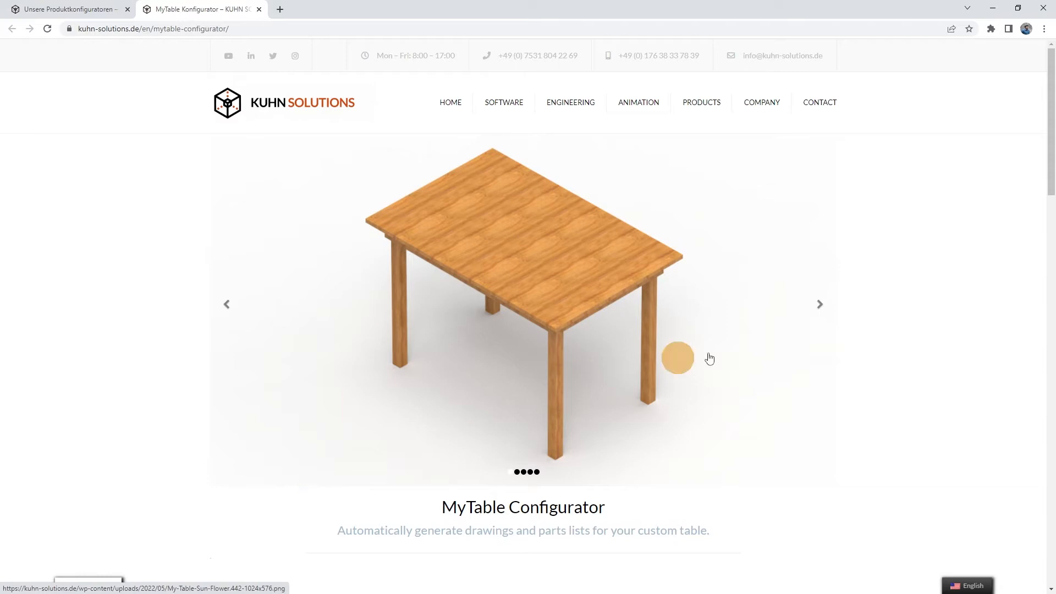
click(819, 304)
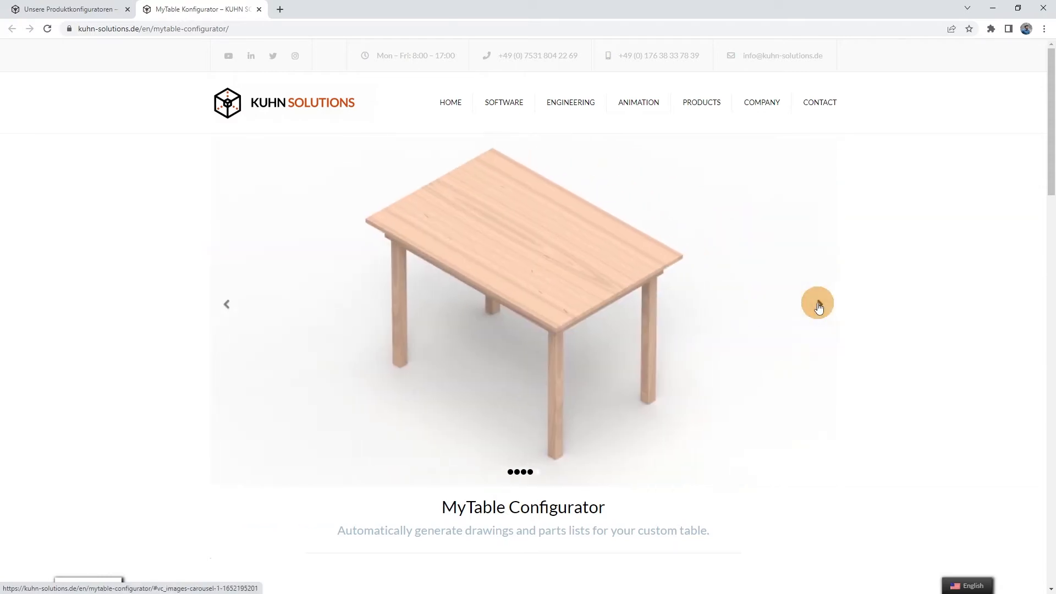
click(817, 304)
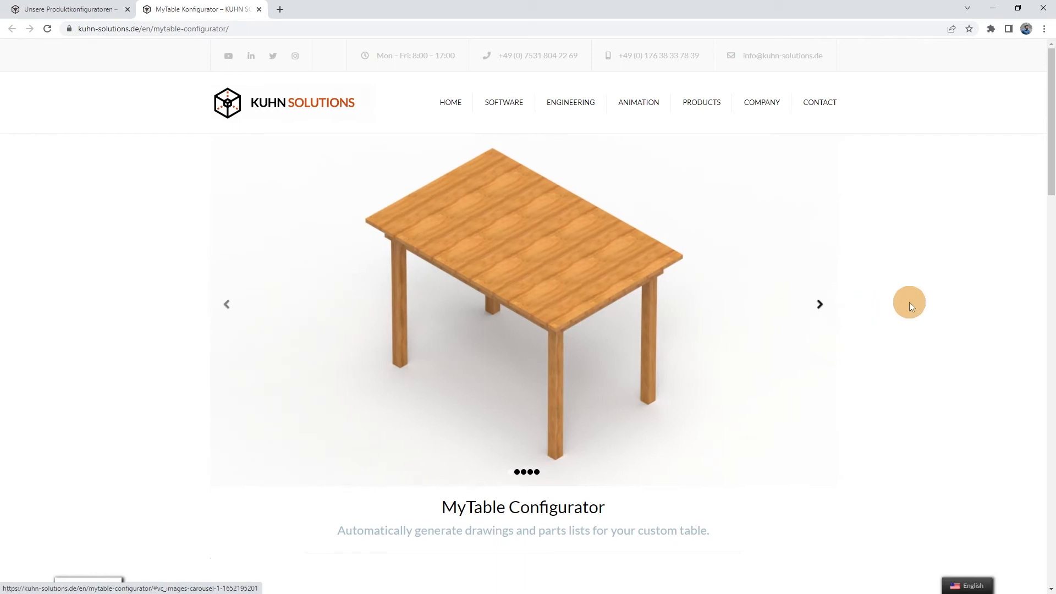
scroll(down, 3)
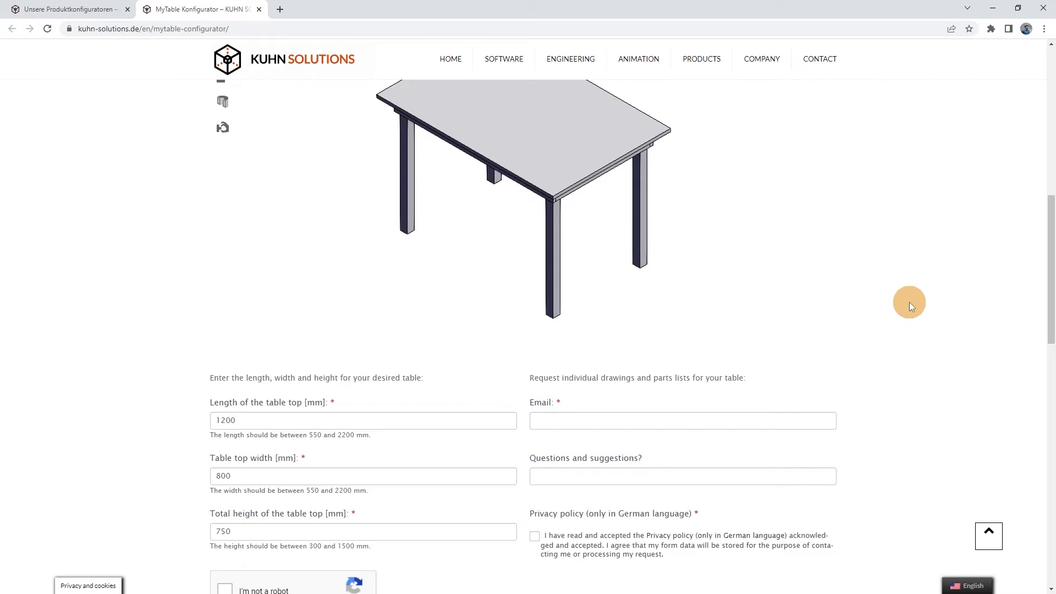
scroll(down, 3)
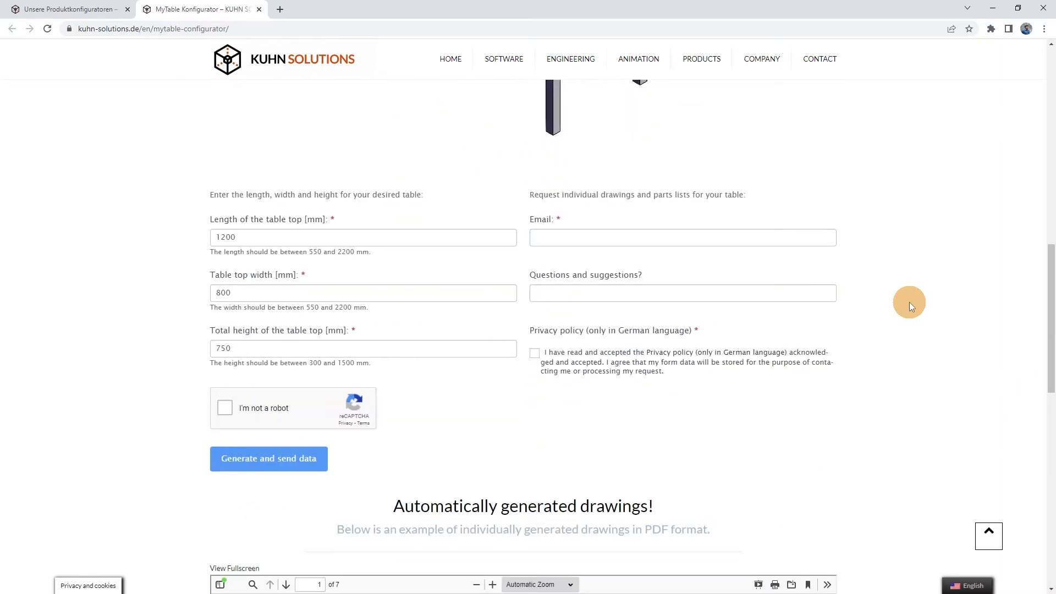
scroll(down, 3)
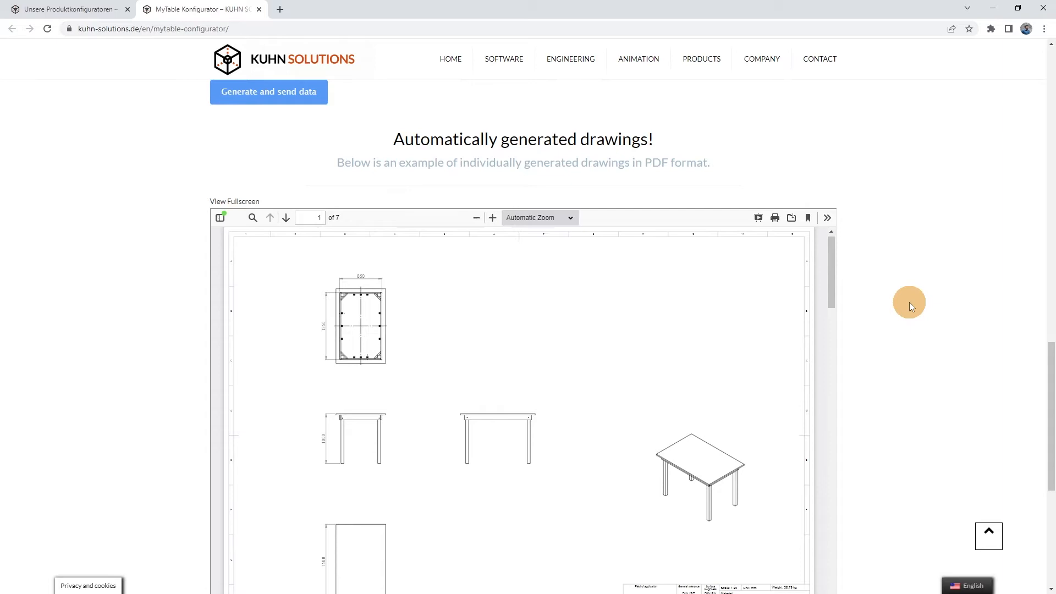
scroll(down, 3)
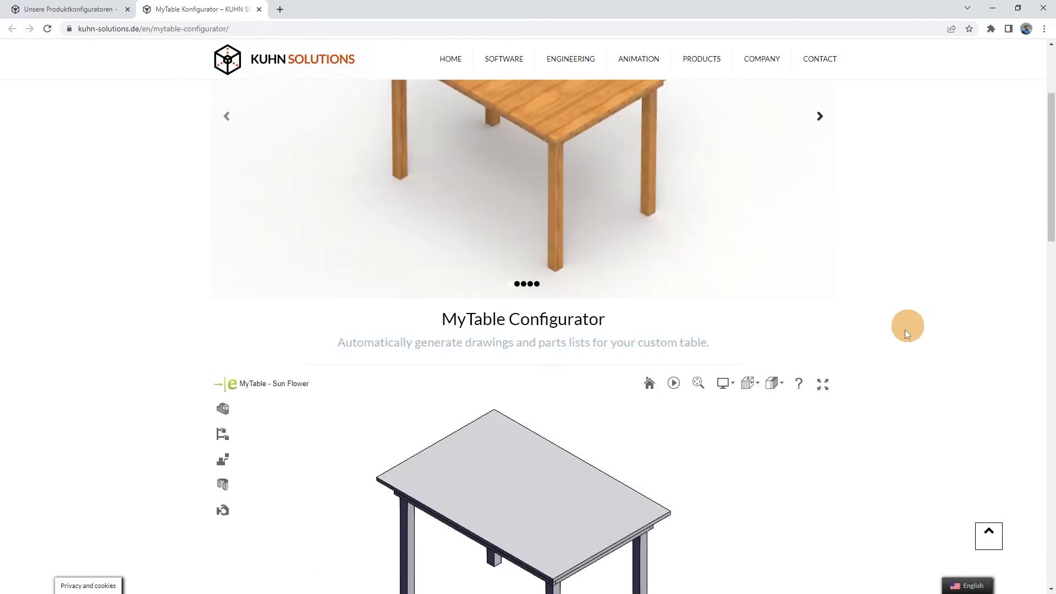
click(822, 384)
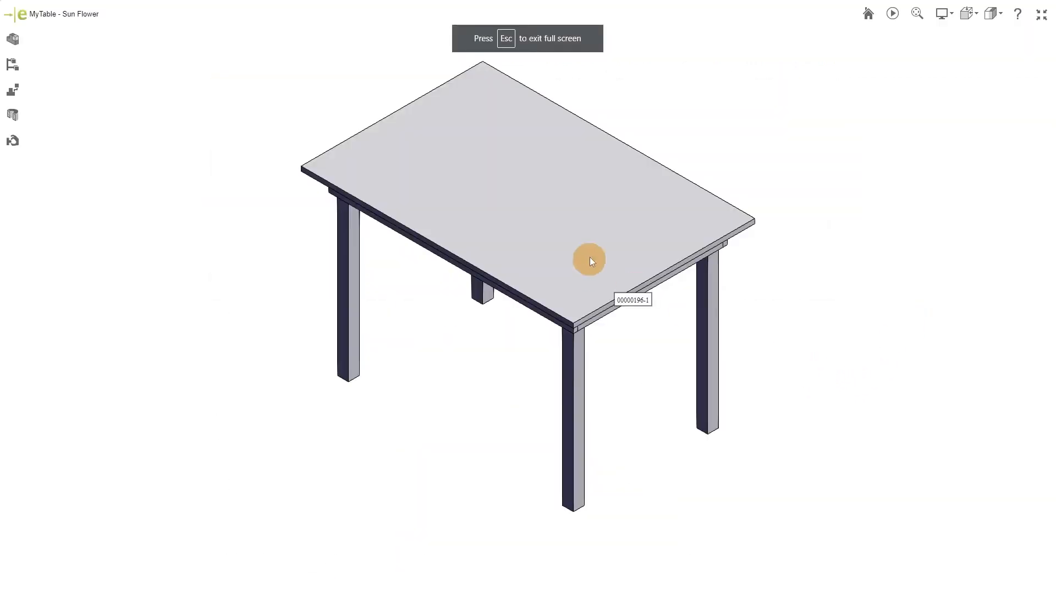
click(1017, 13)
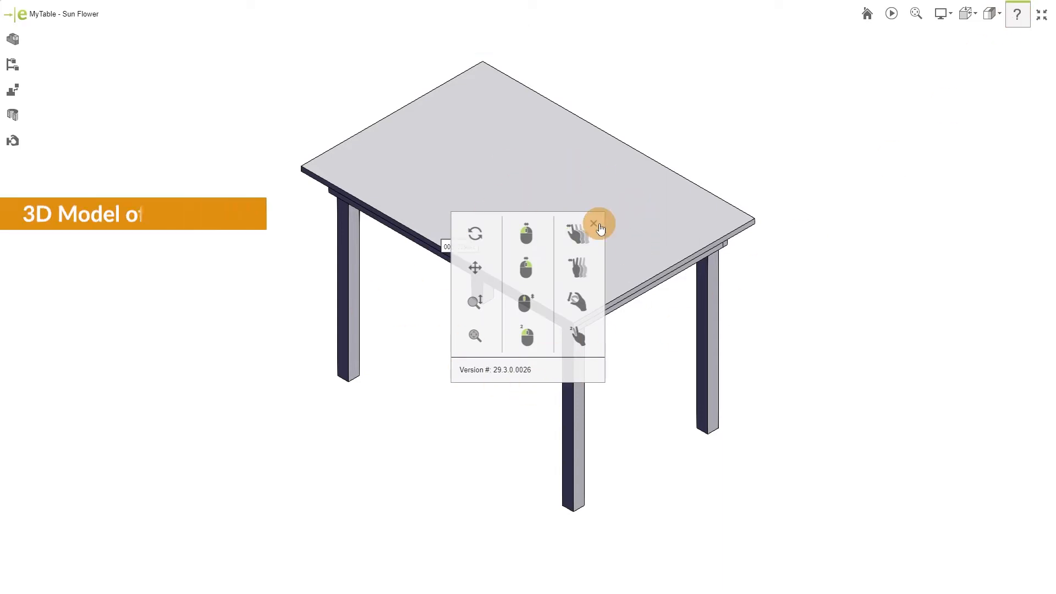
click(593, 222)
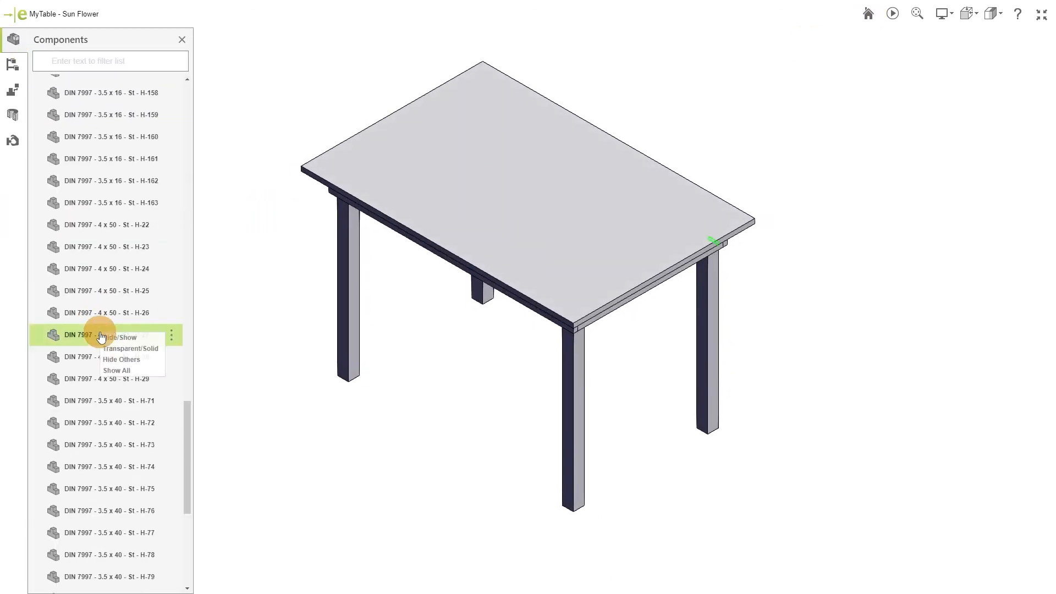
click(121, 359)
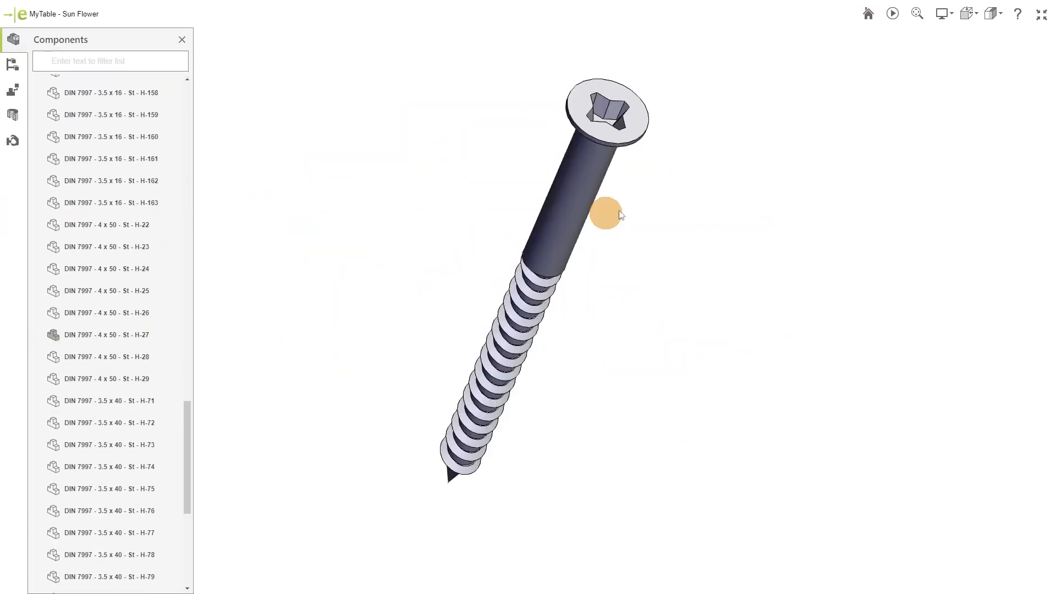
click(993, 12)
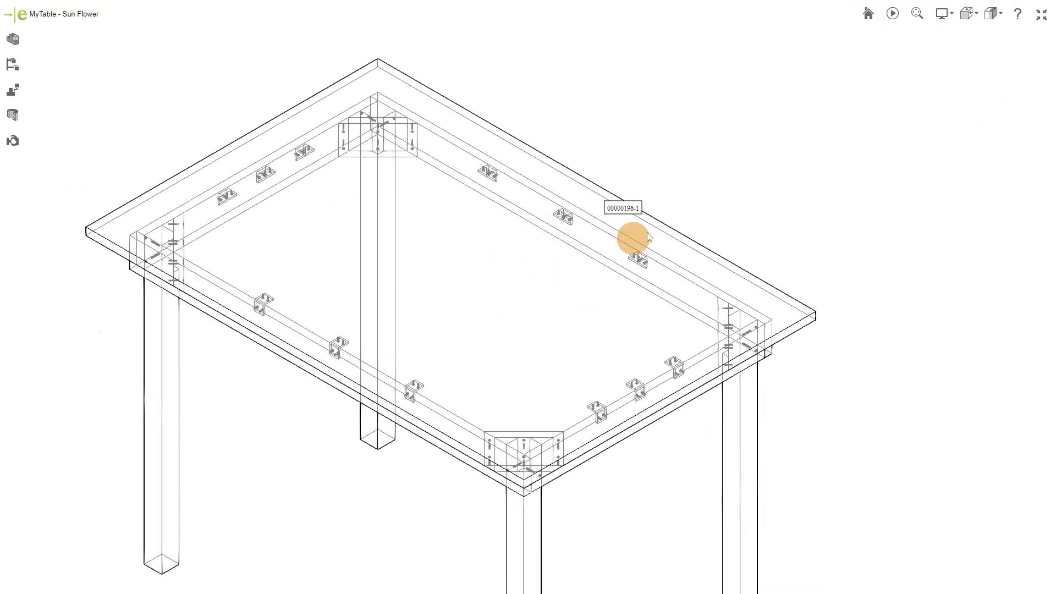
click(12, 91)
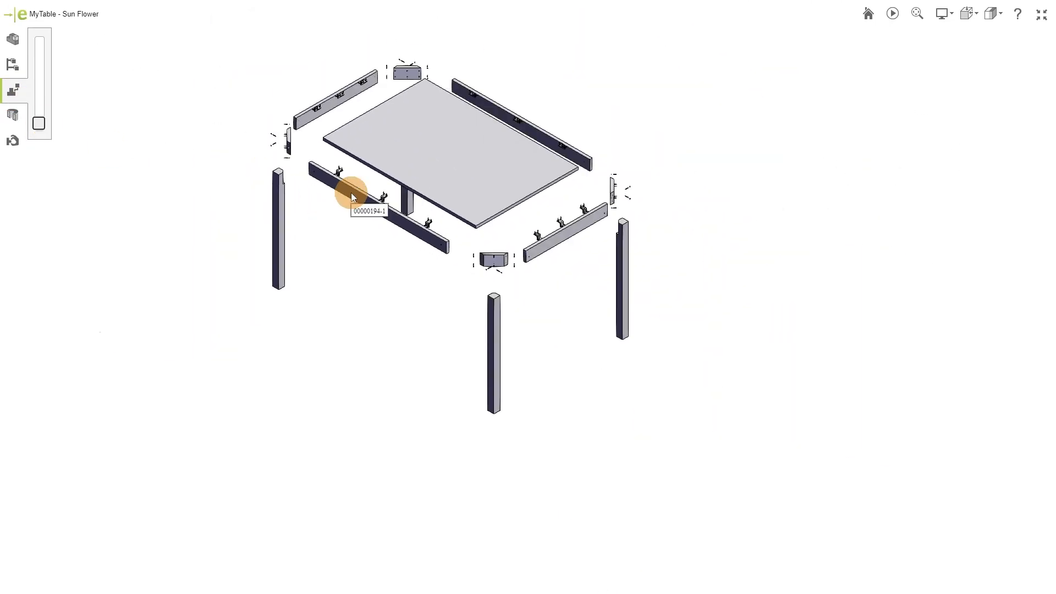
click(868, 13)
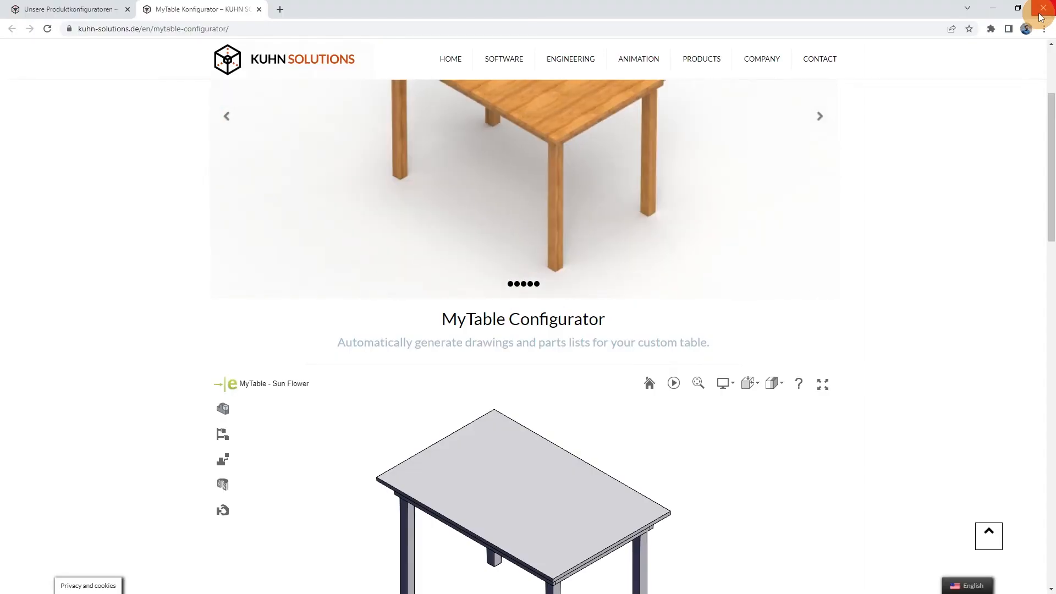
- Enter table length 1500, width 1000 and total height 1000 mm in the form
scroll(down, 3)
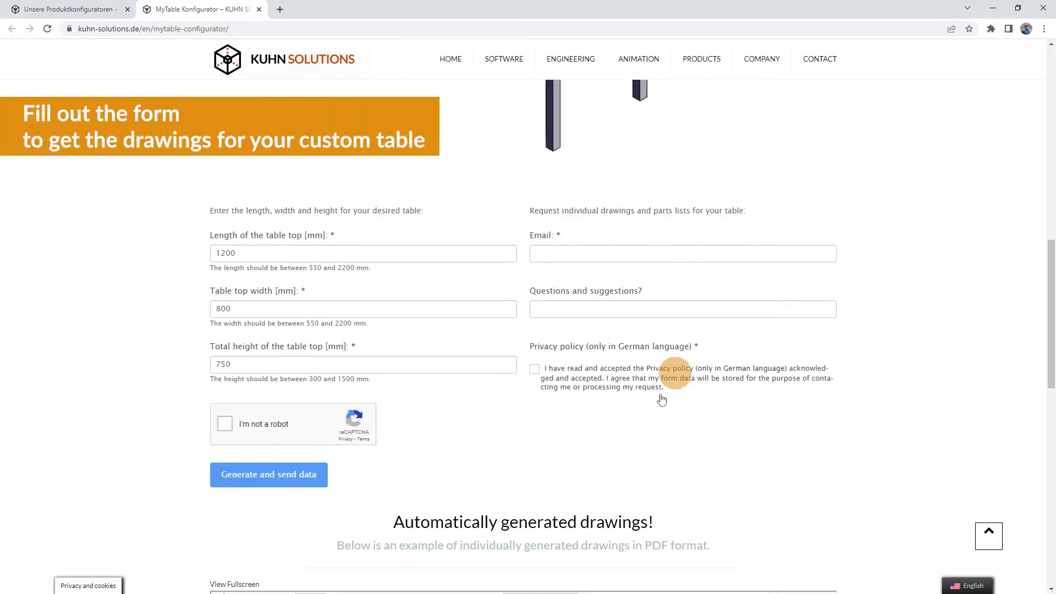
mouse_move(273, 235)
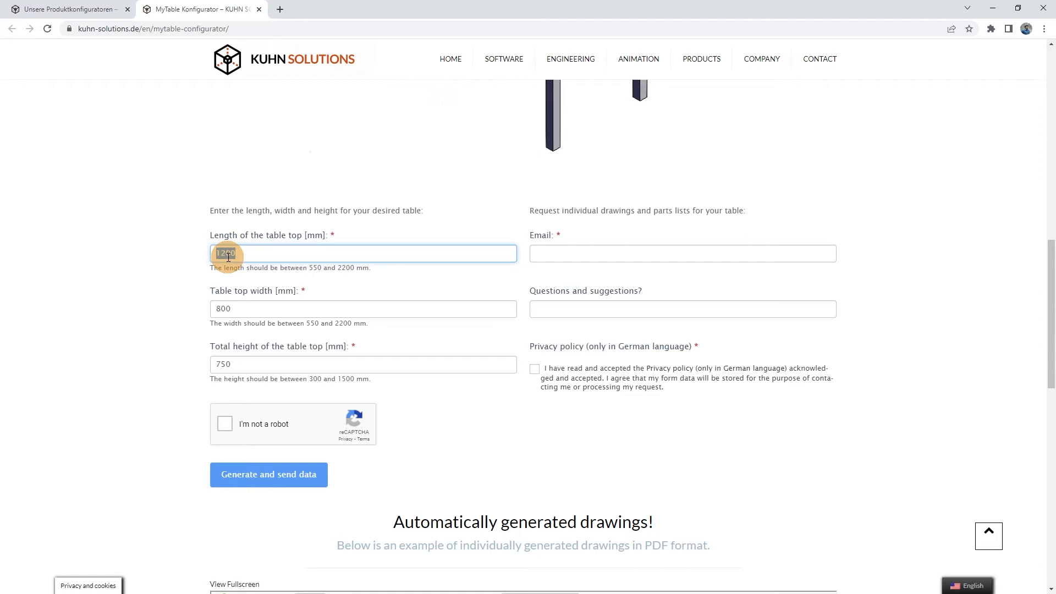
text(3000)
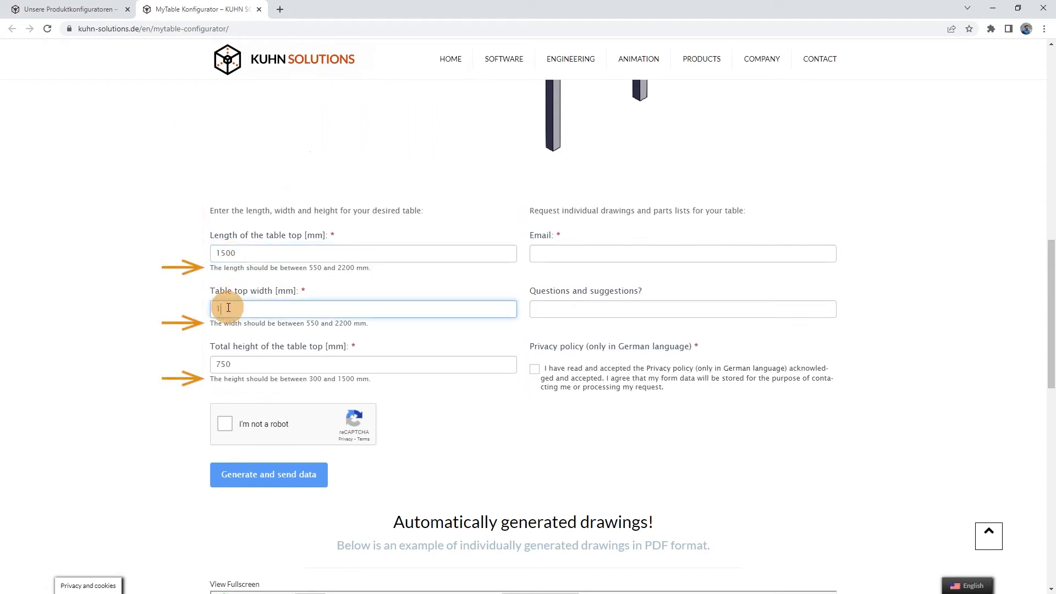
text(1000)
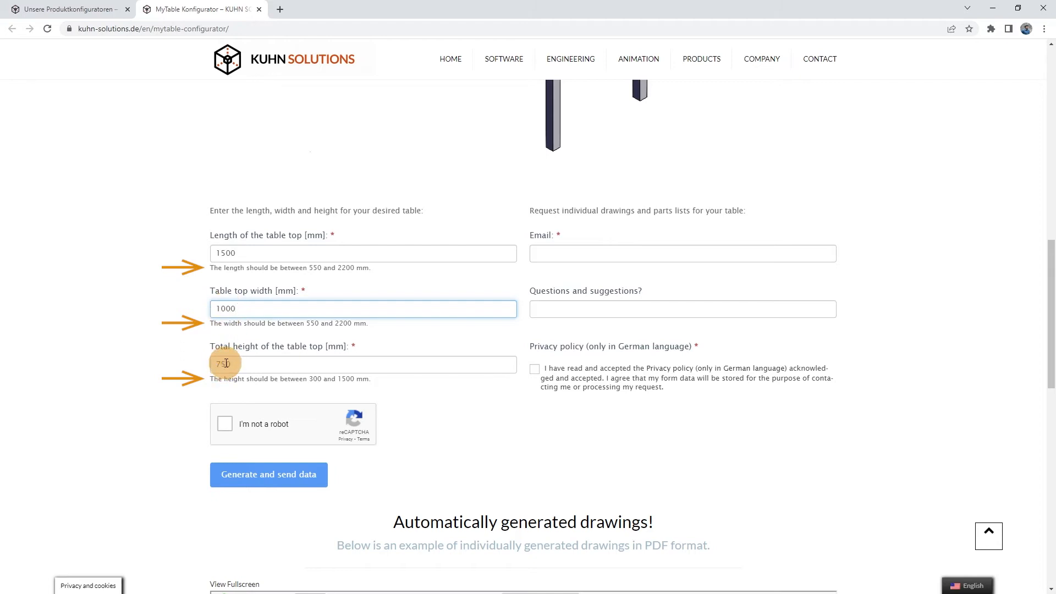
text(1000)
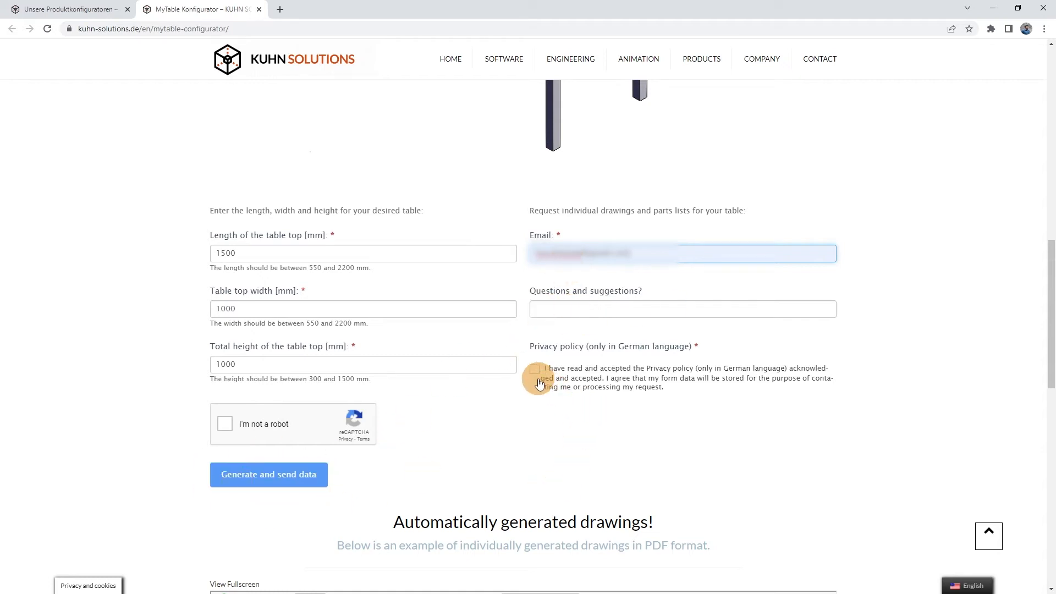
- Accept the privacy policy, pass the robot check, and generate and send the data
click(534, 368)
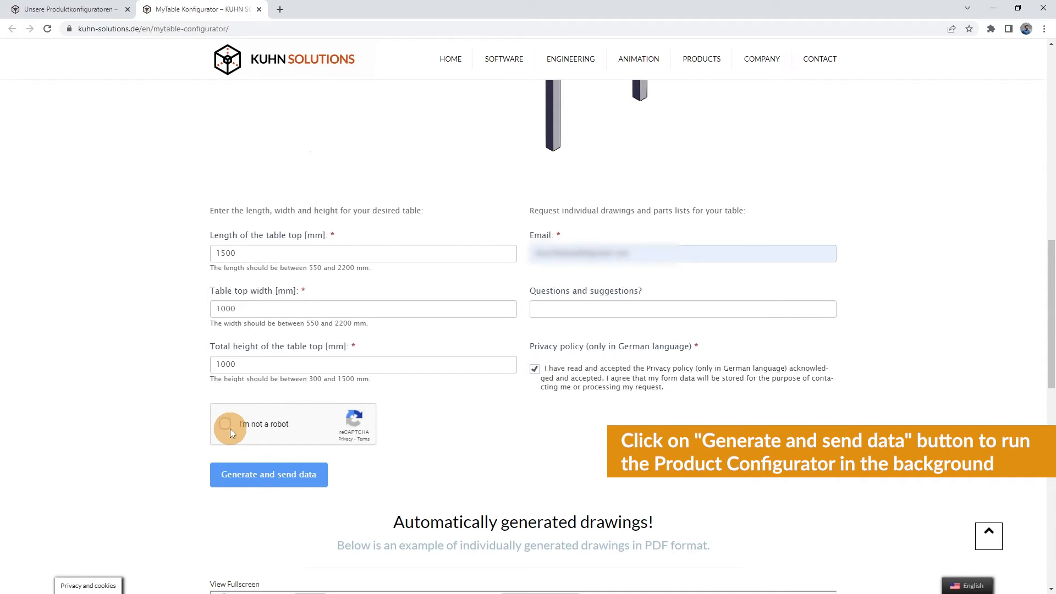
click(229, 424)
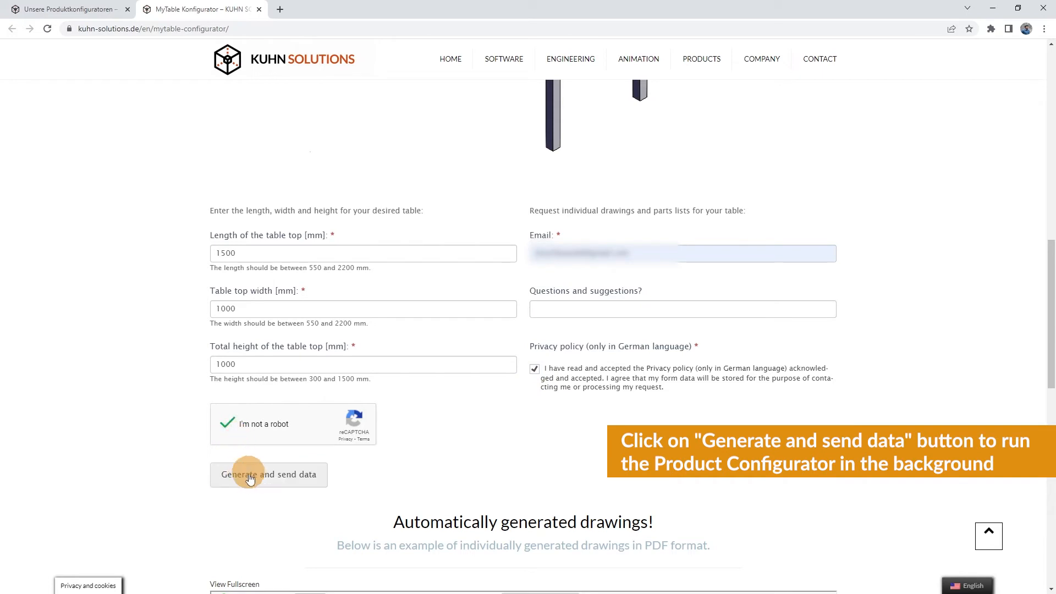
click(268, 475)
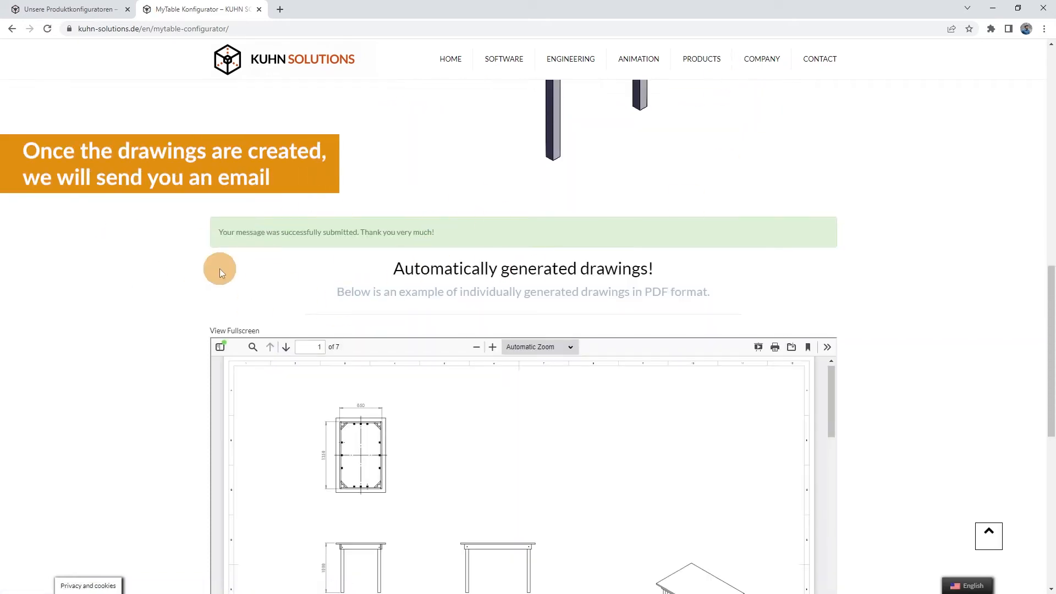
mouse_move(351, 221)
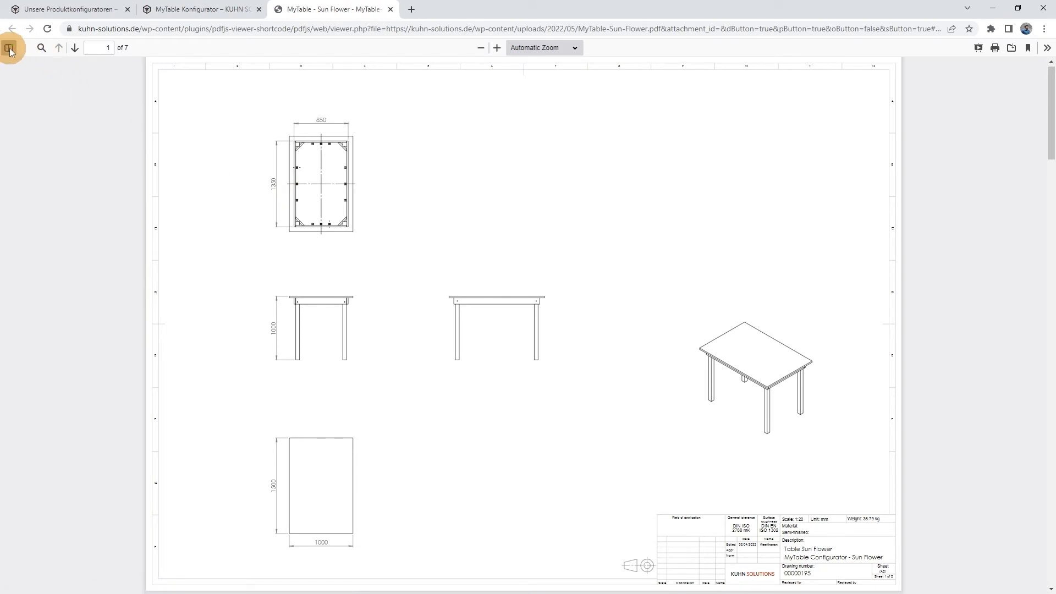
- Show the drawing outline in PDF.js, expand Sheet 1, and jump to Leg Bracket
click(9, 47)
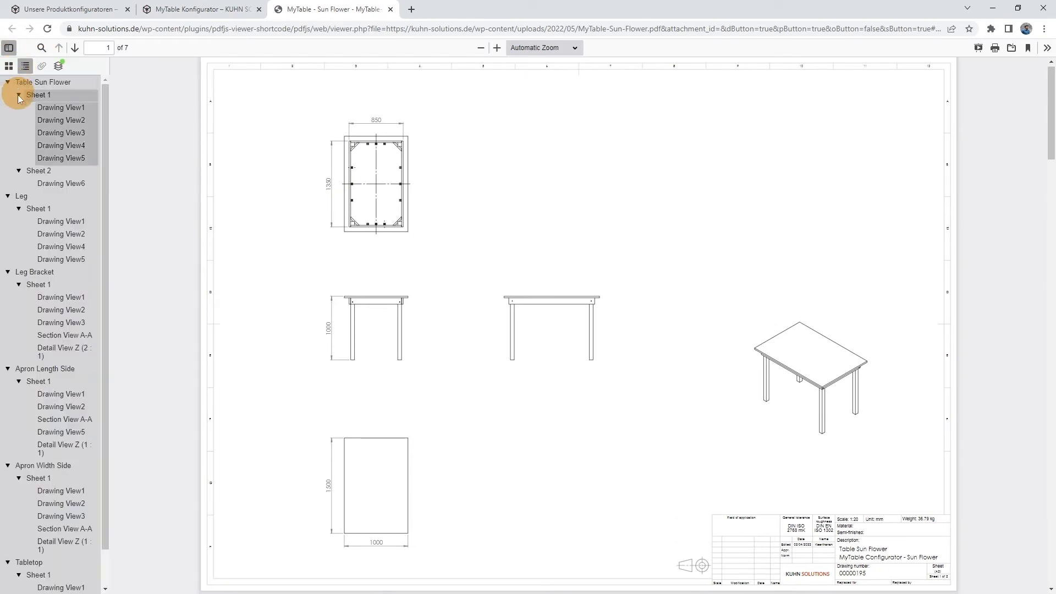
click(543, 48)
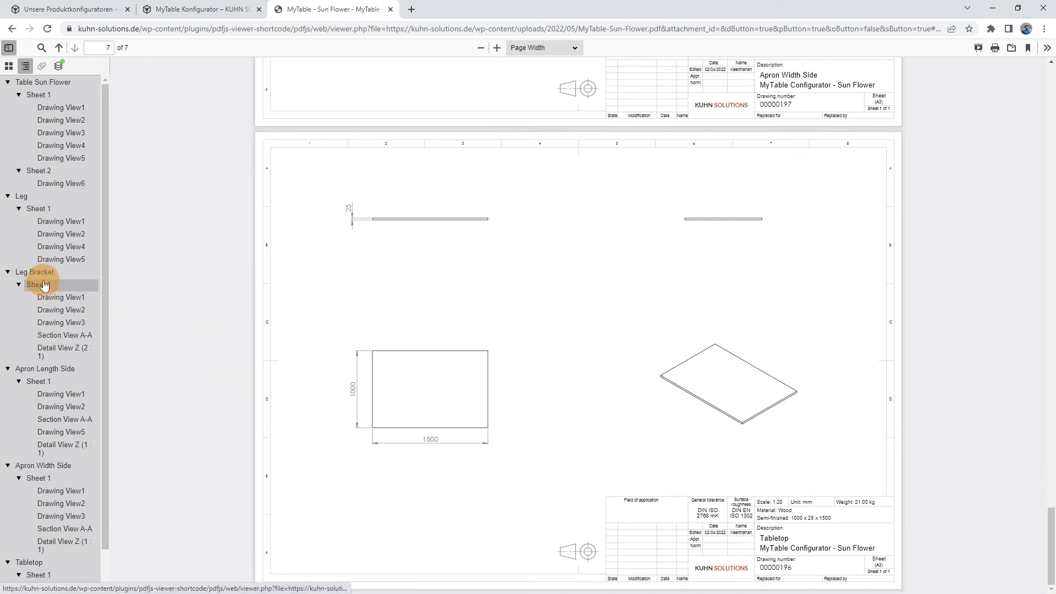
click(39, 285)
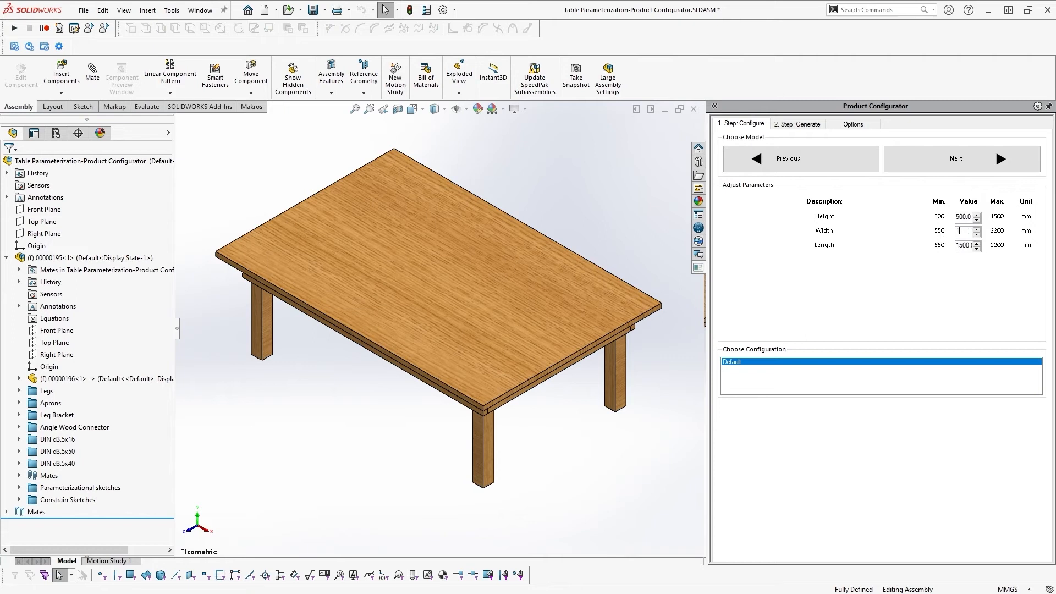
- Set Height 1000, Width 1000 and Length 1500 in the Configure tab values
text(800.0)
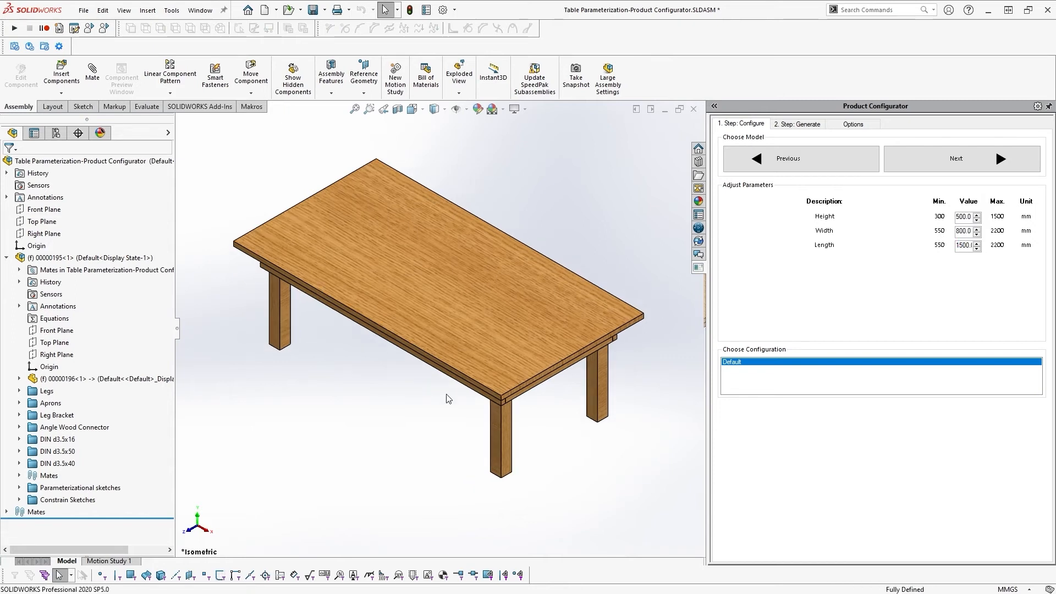
drag(445, 398, 436, 450)
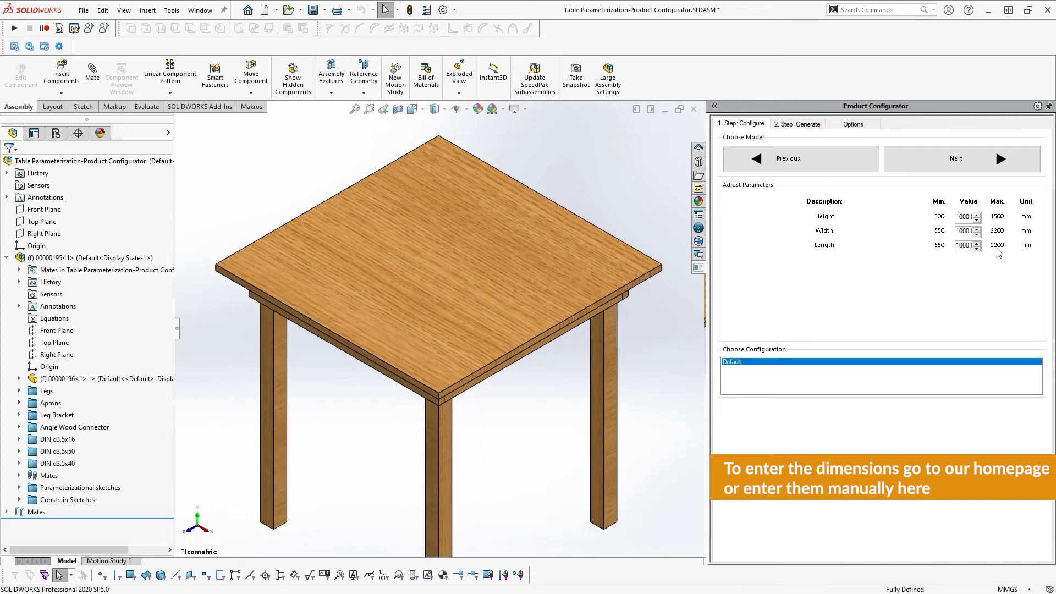
click(977, 243)
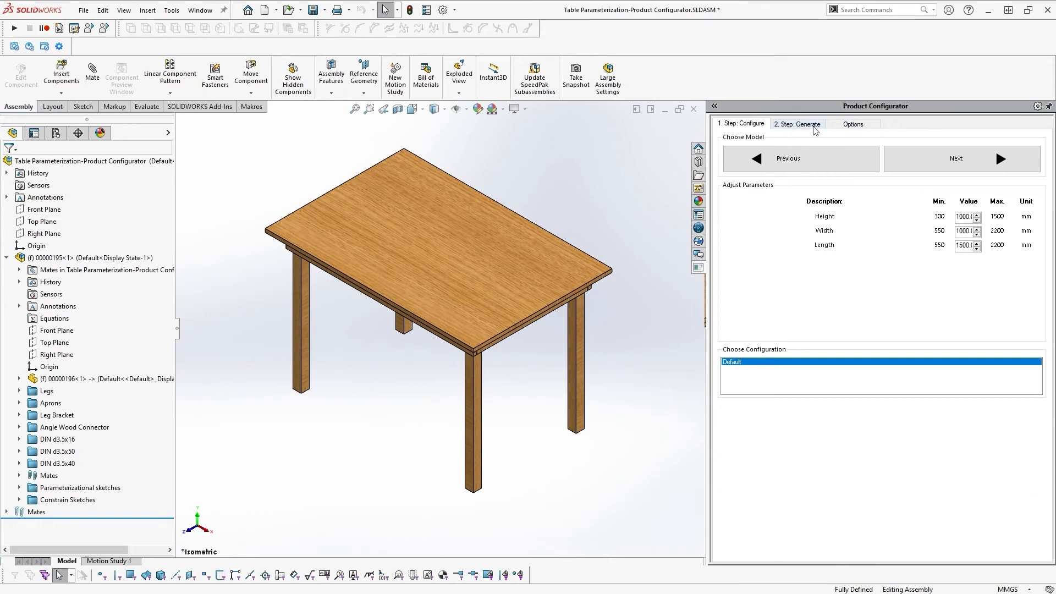
- Fill customer number, first and last name, and e-mail on Step 2, then Generate and Save
click(797, 124)
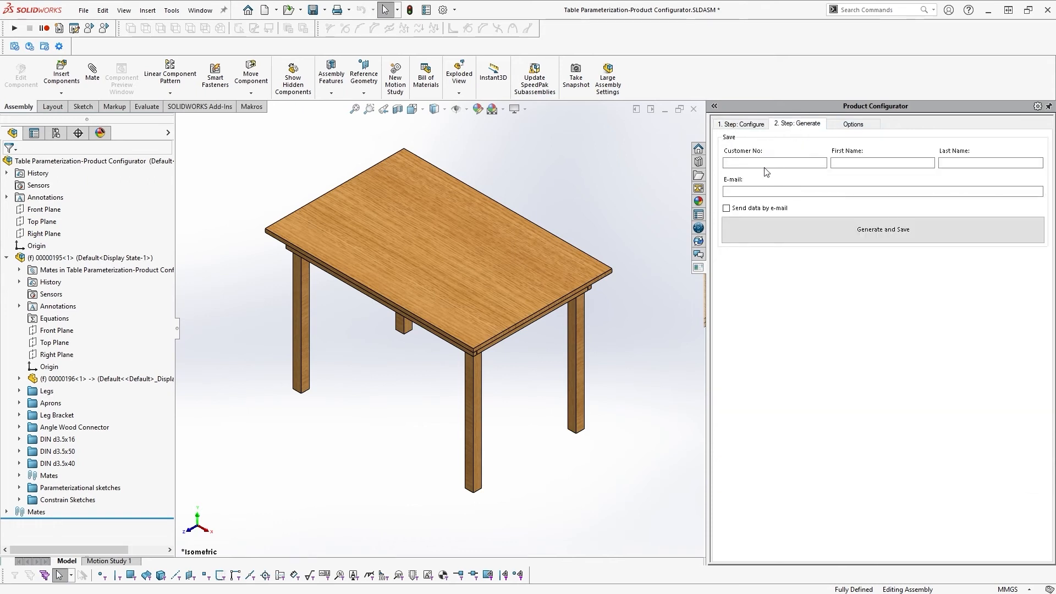
text(0)
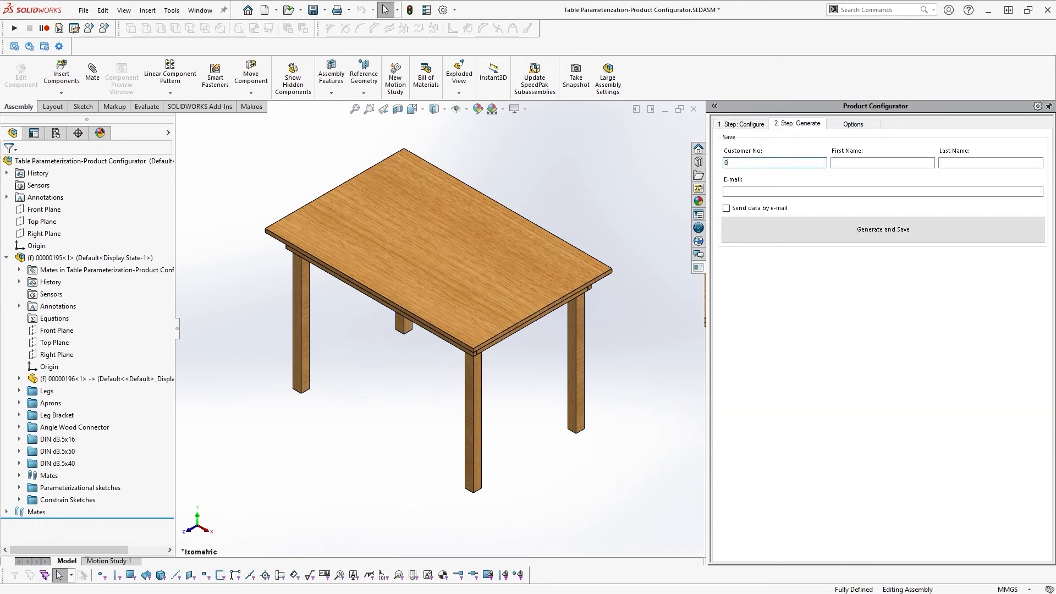
click(883, 162)
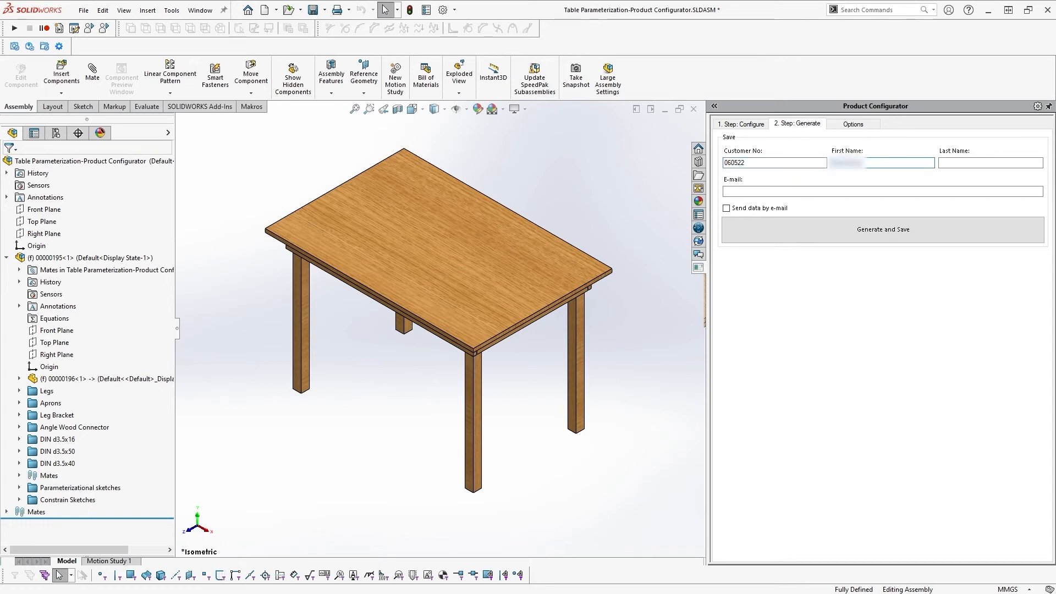
click(990, 162)
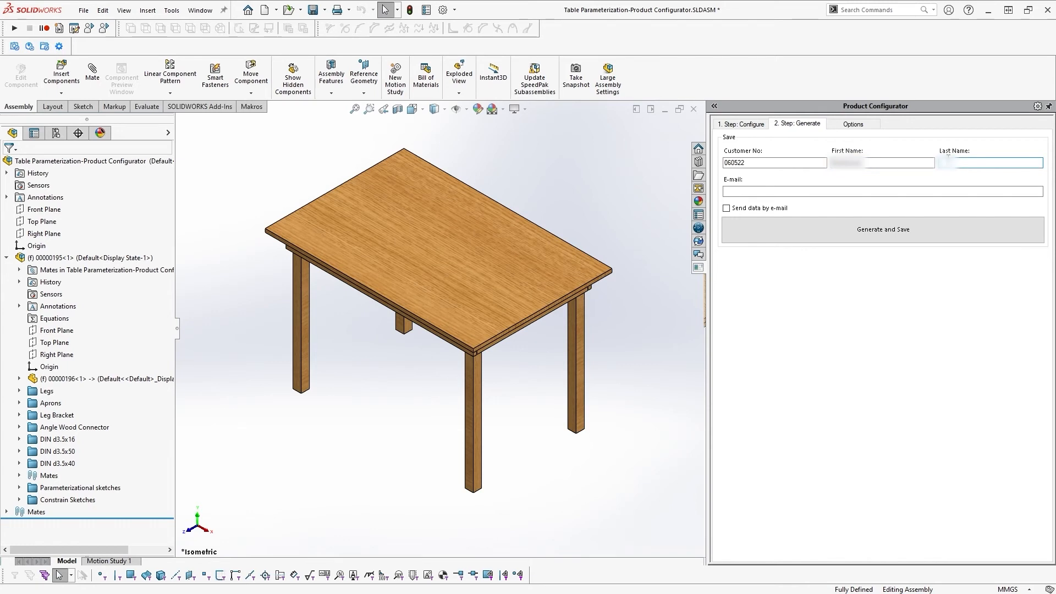
click(882, 192)
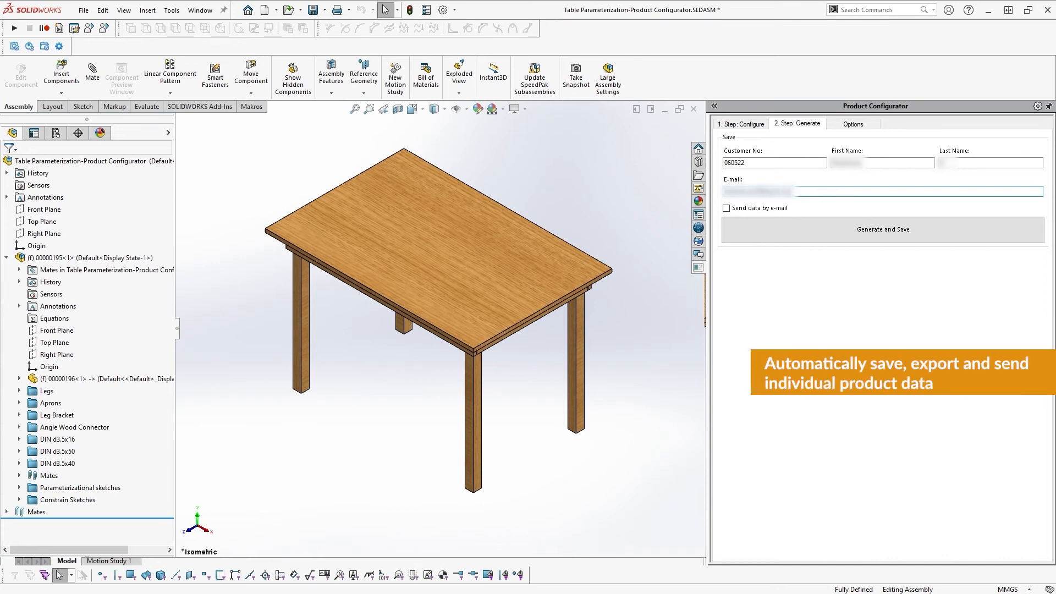
click(881, 229)
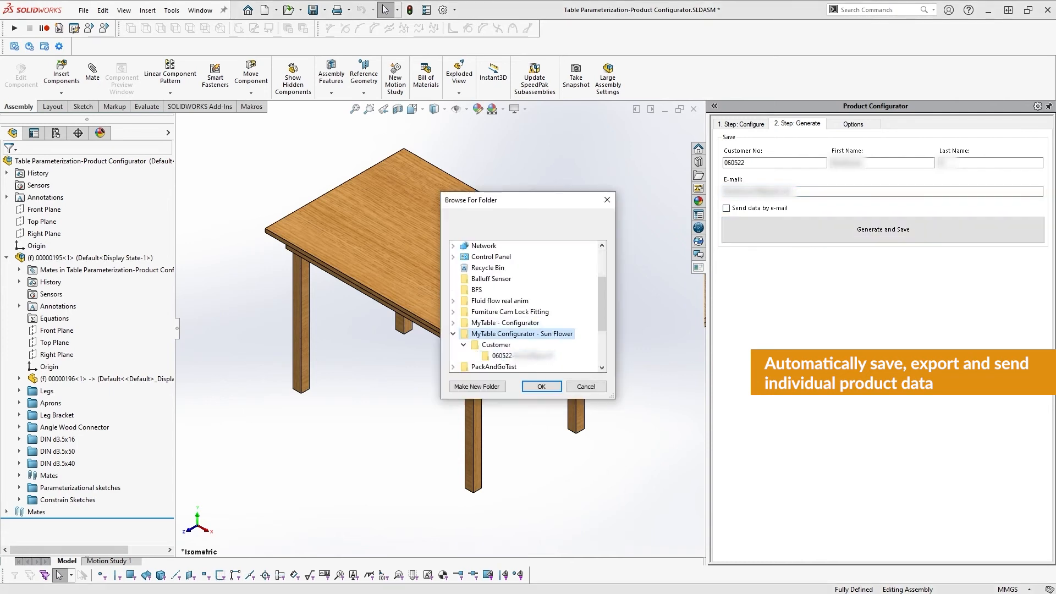
- Confirm the customer folder and generate the table parts and drawings for customer 060522
click(541, 386)
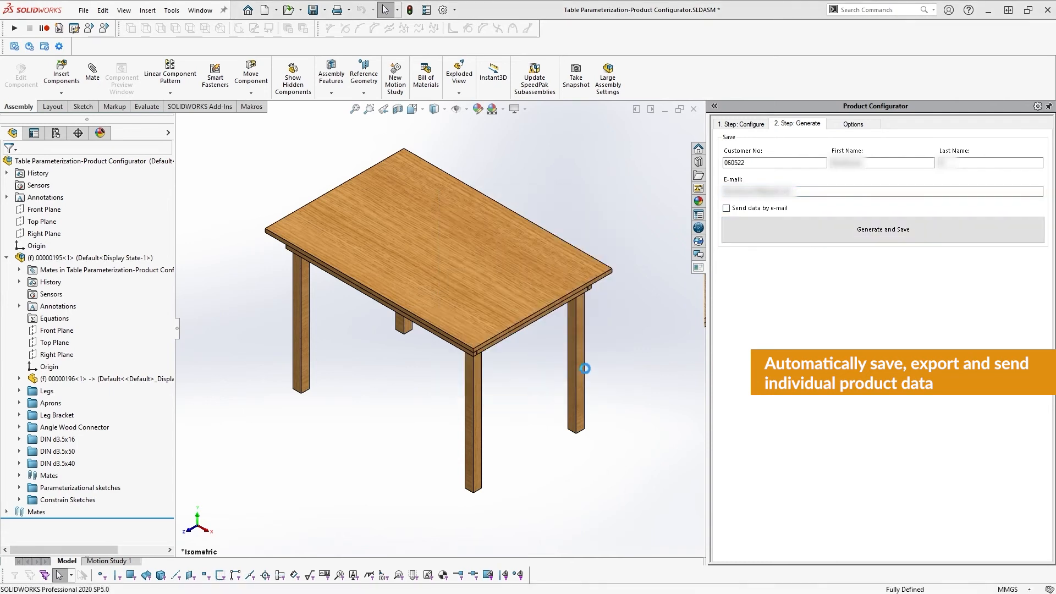
click(882, 229)
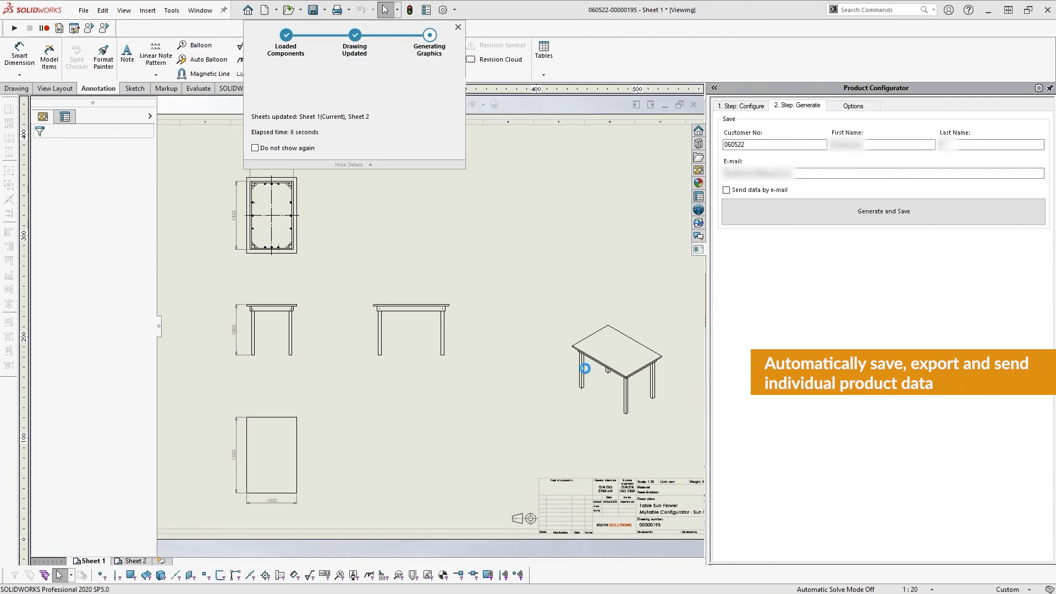
click(458, 27)
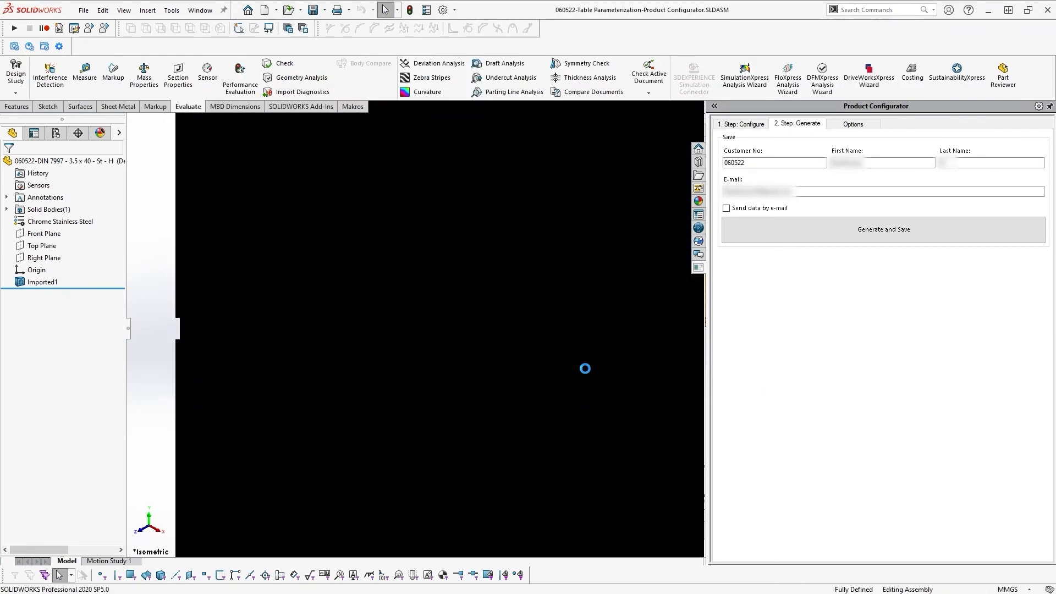
click(883, 229)
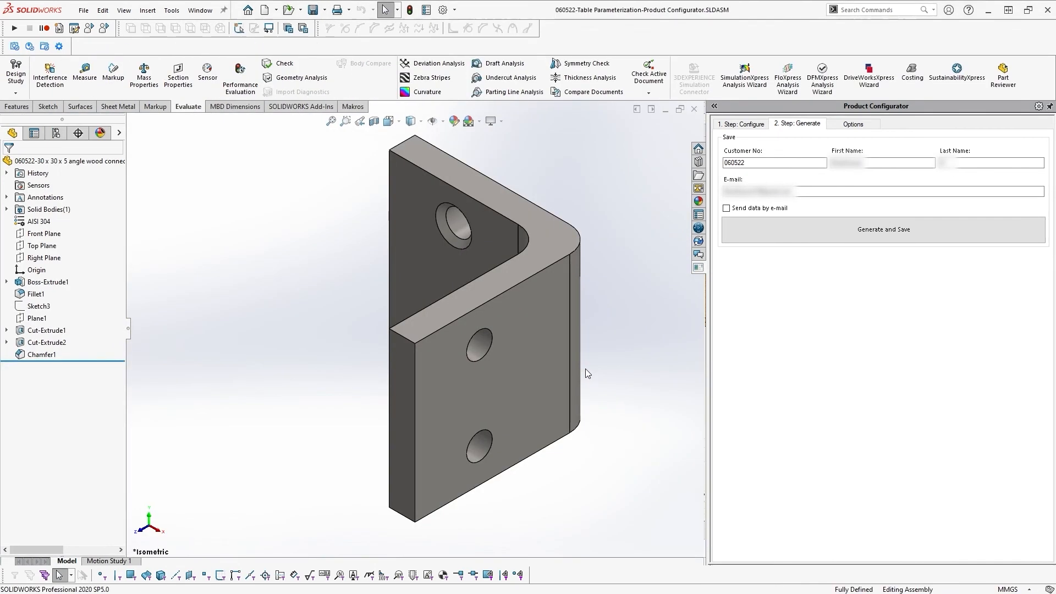
click(883, 230)
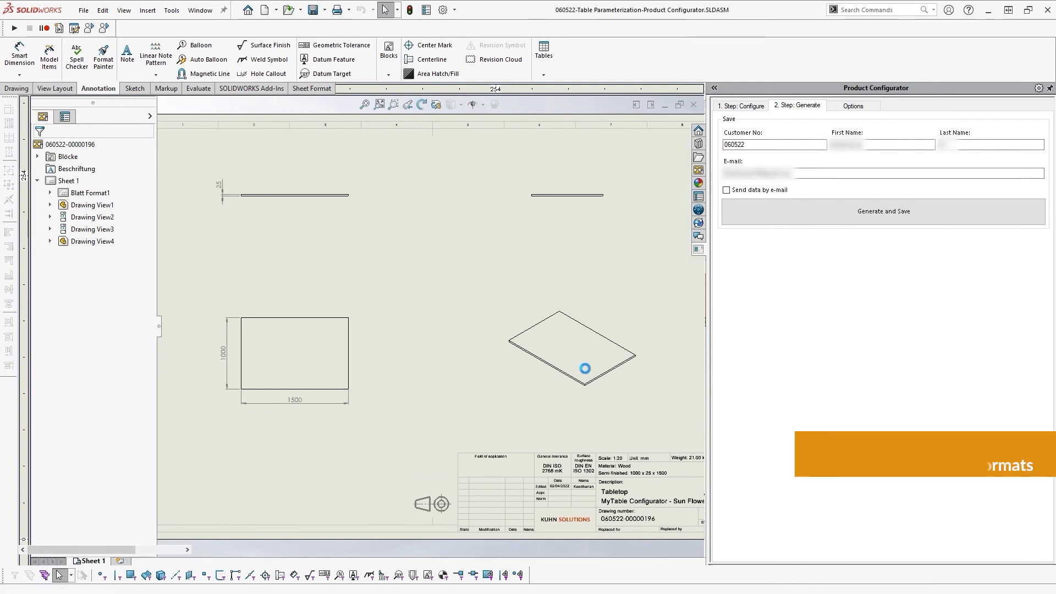
click(883, 211)
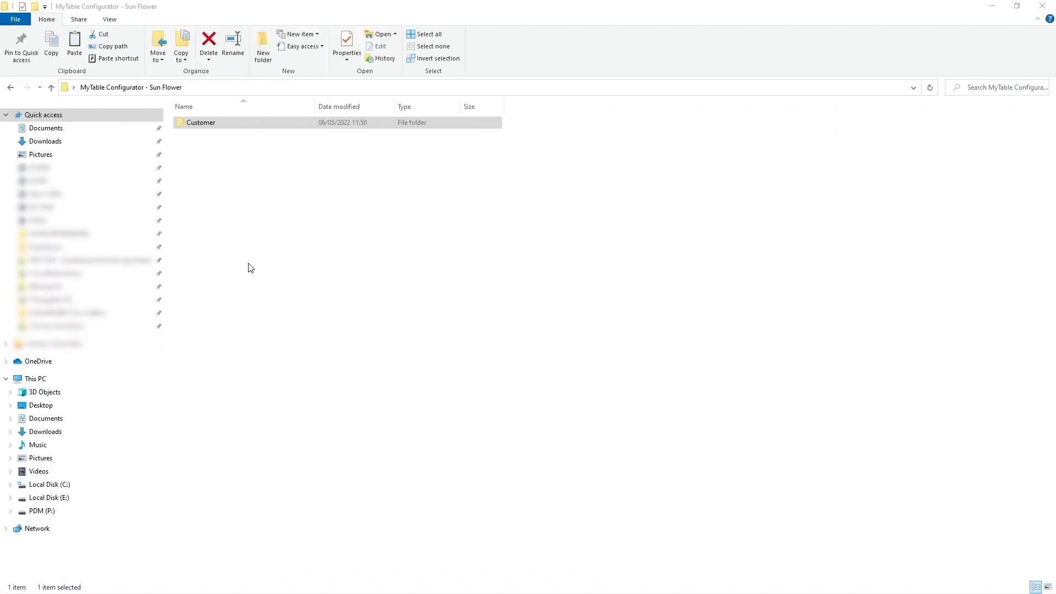
- Open Customer > 060522 > the dated folder and select the apron width side part
double_click(200, 123)
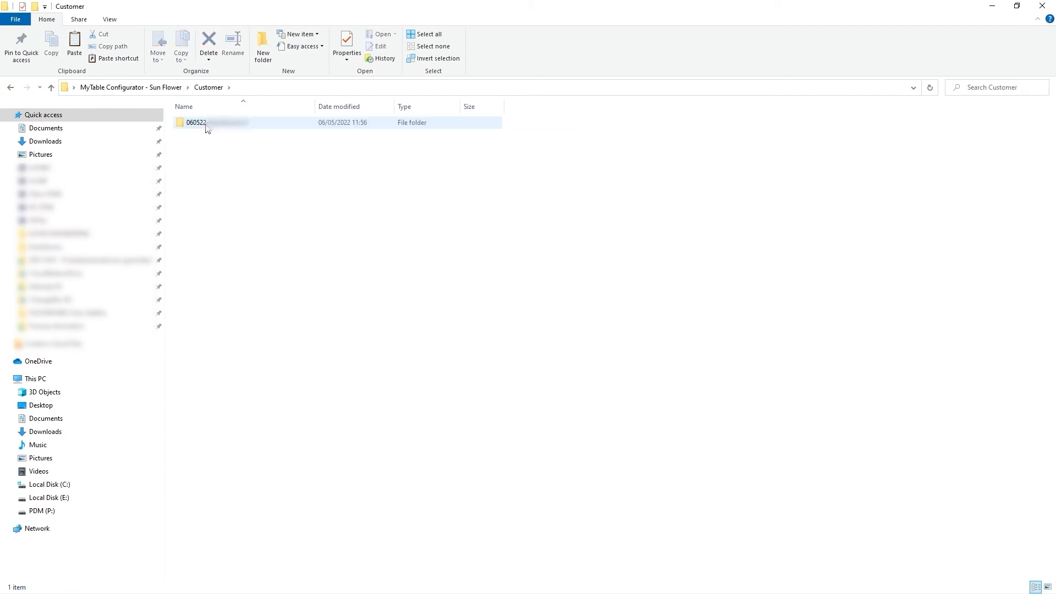
double_click(196, 122)
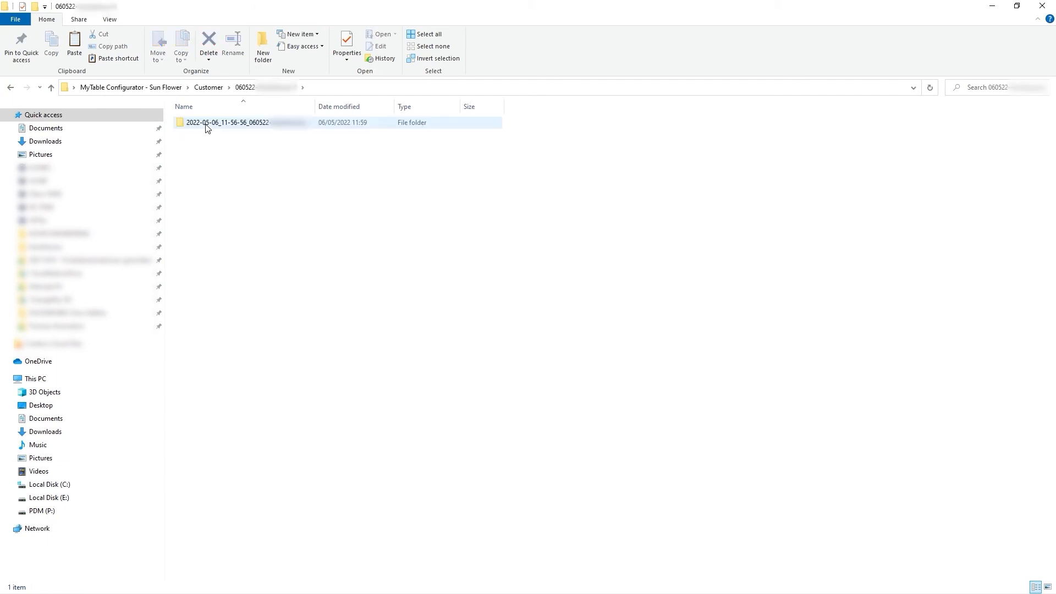
double_click(227, 122)
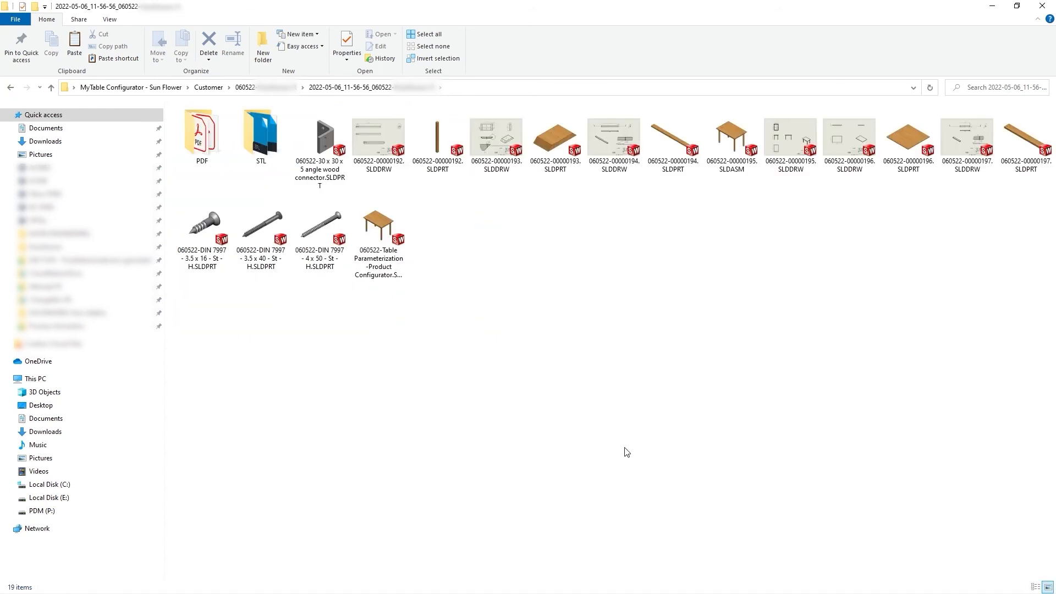
click(379, 223)
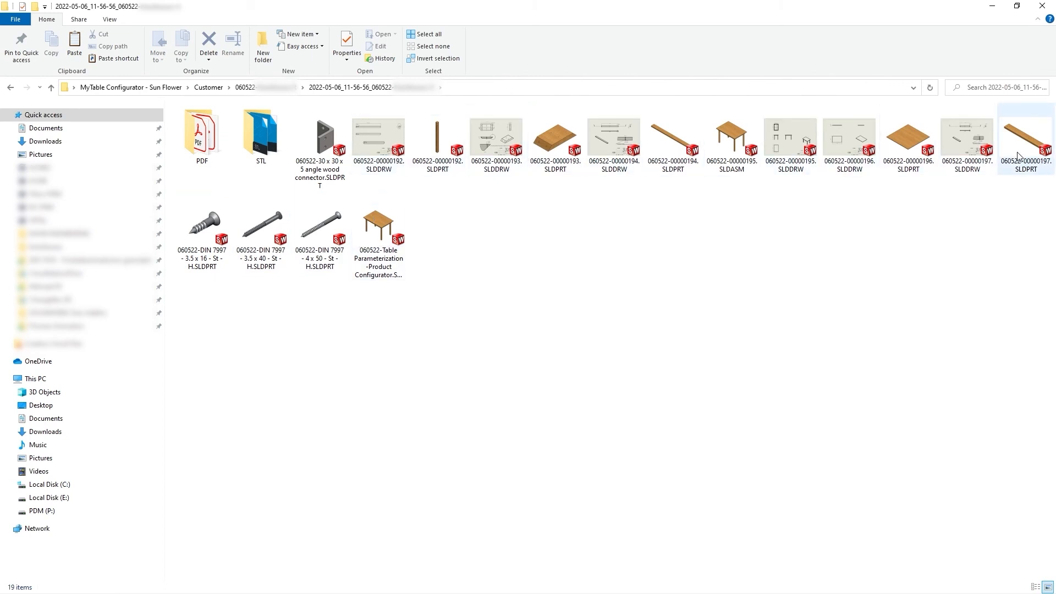
click(1048, 587)
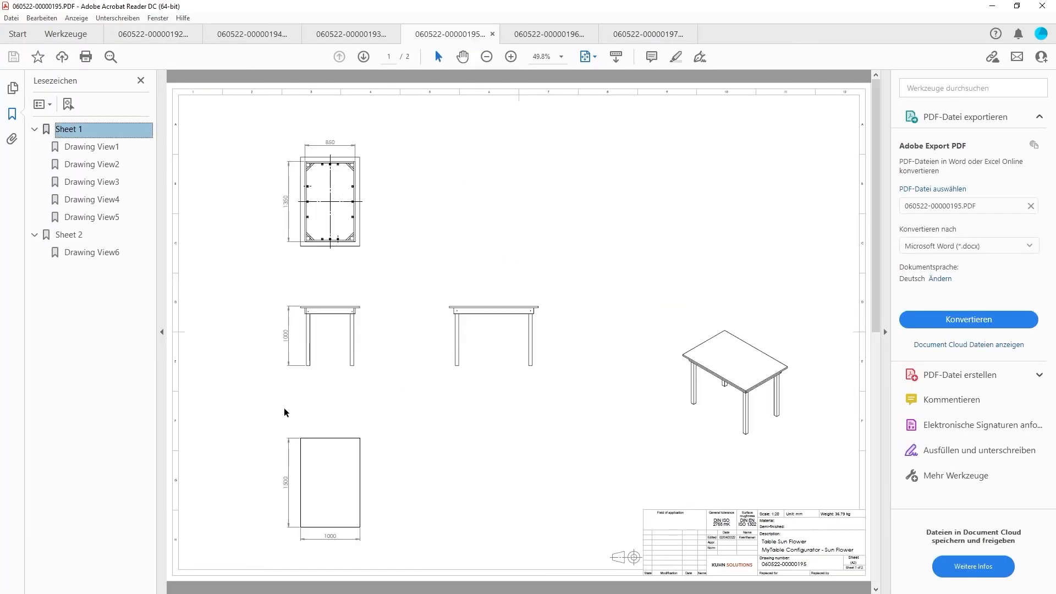
mouse_move(391, 544)
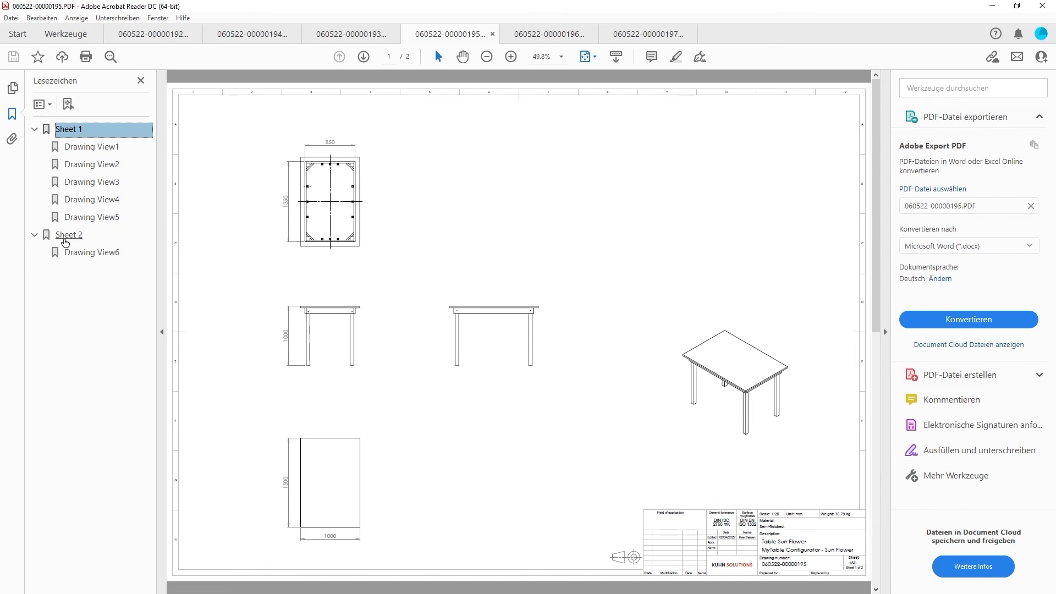
click(69, 235)
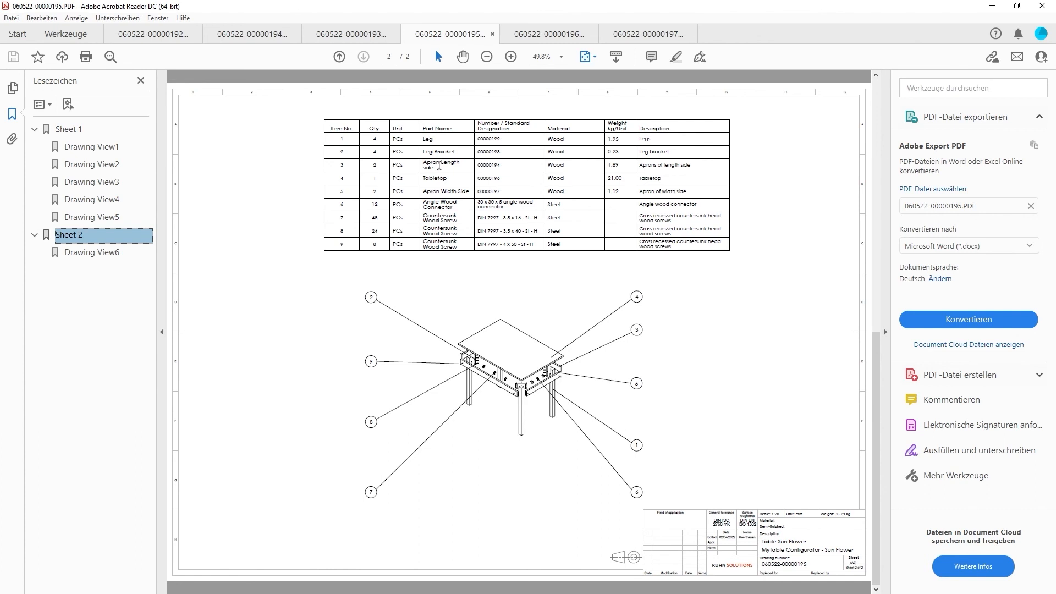
click(153, 34)
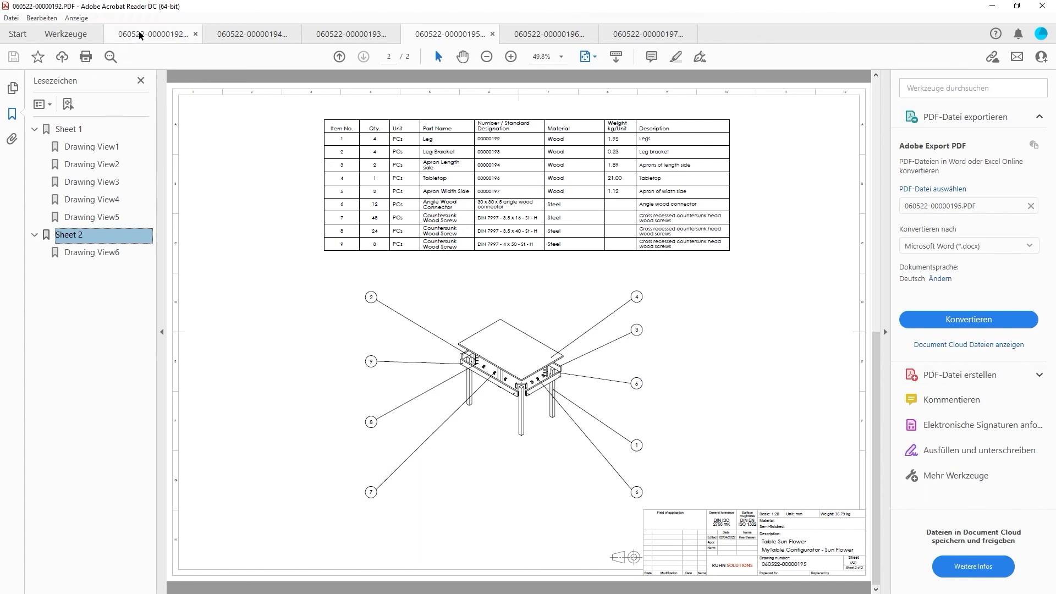
click(153, 33)
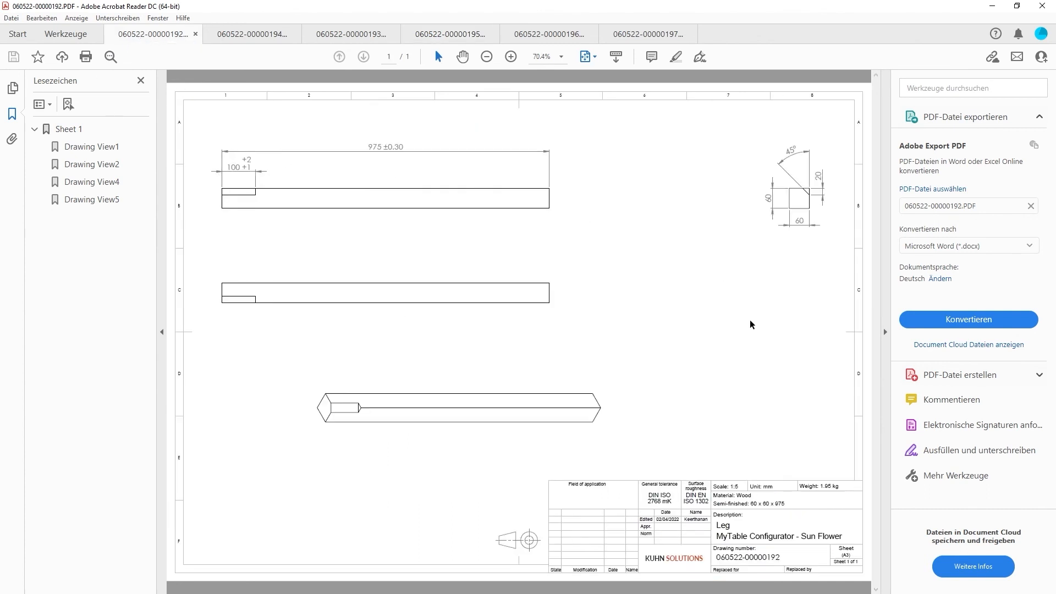
click(252, 34)
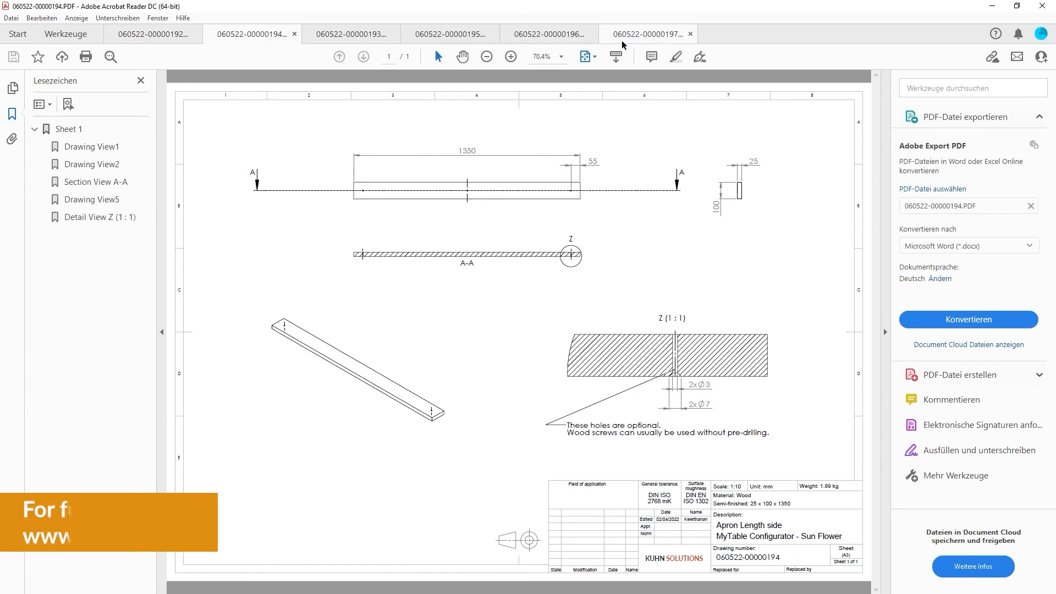
click(647, 34)
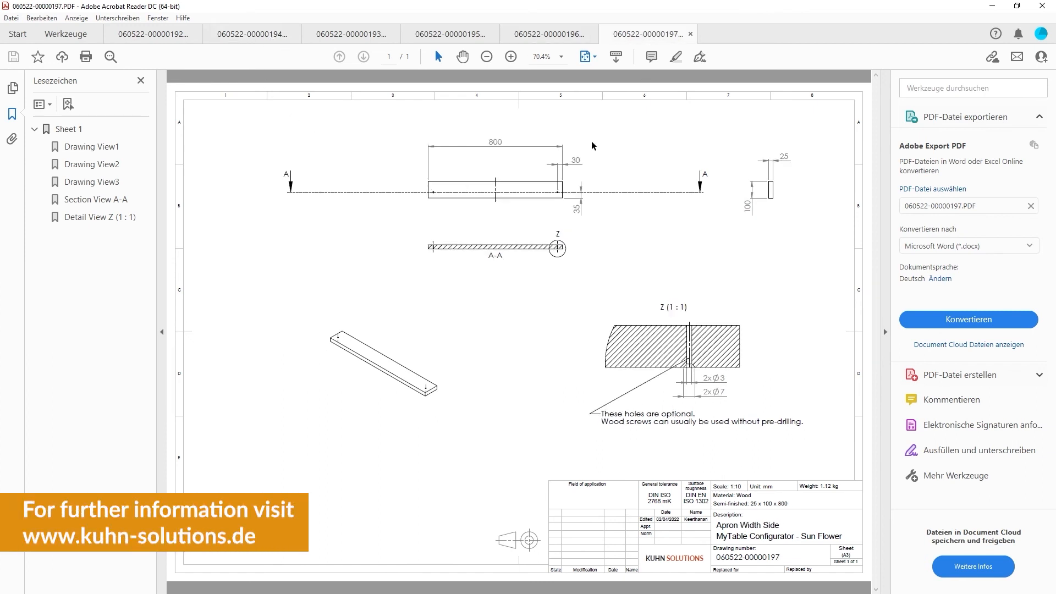
click(549, 33)
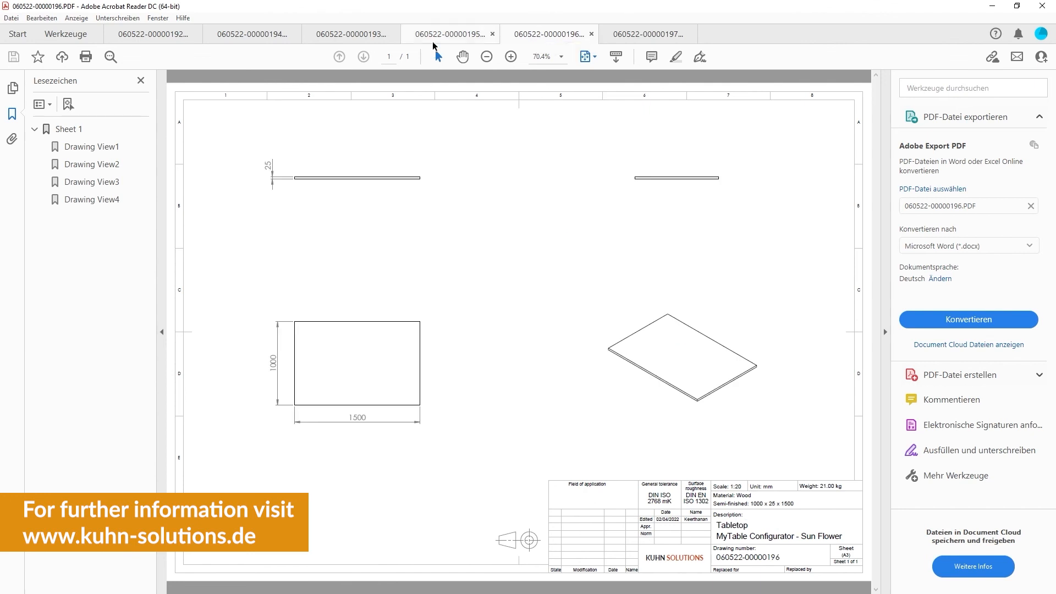
click(449, 34)
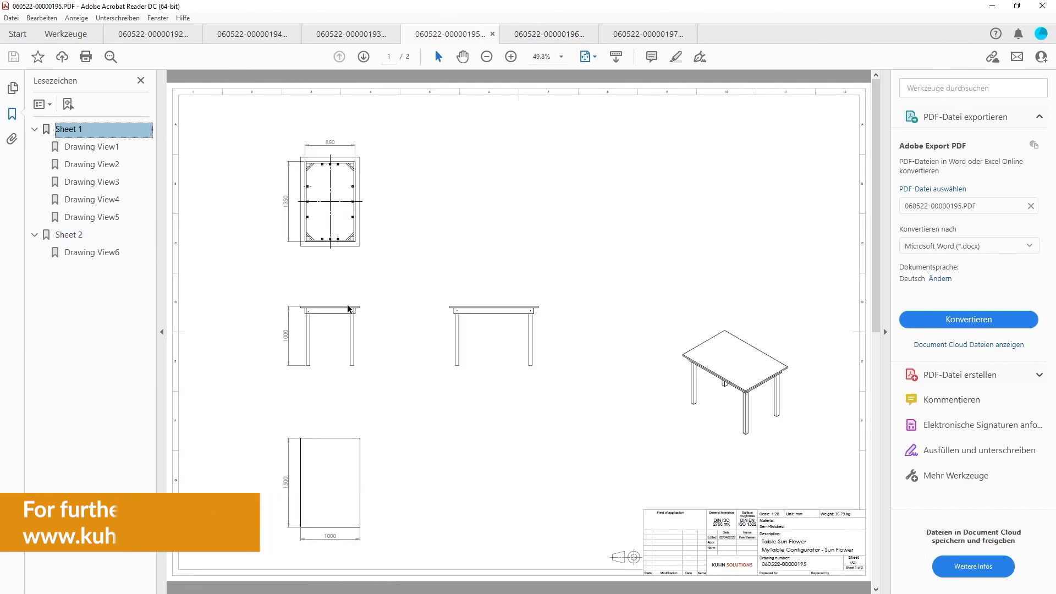